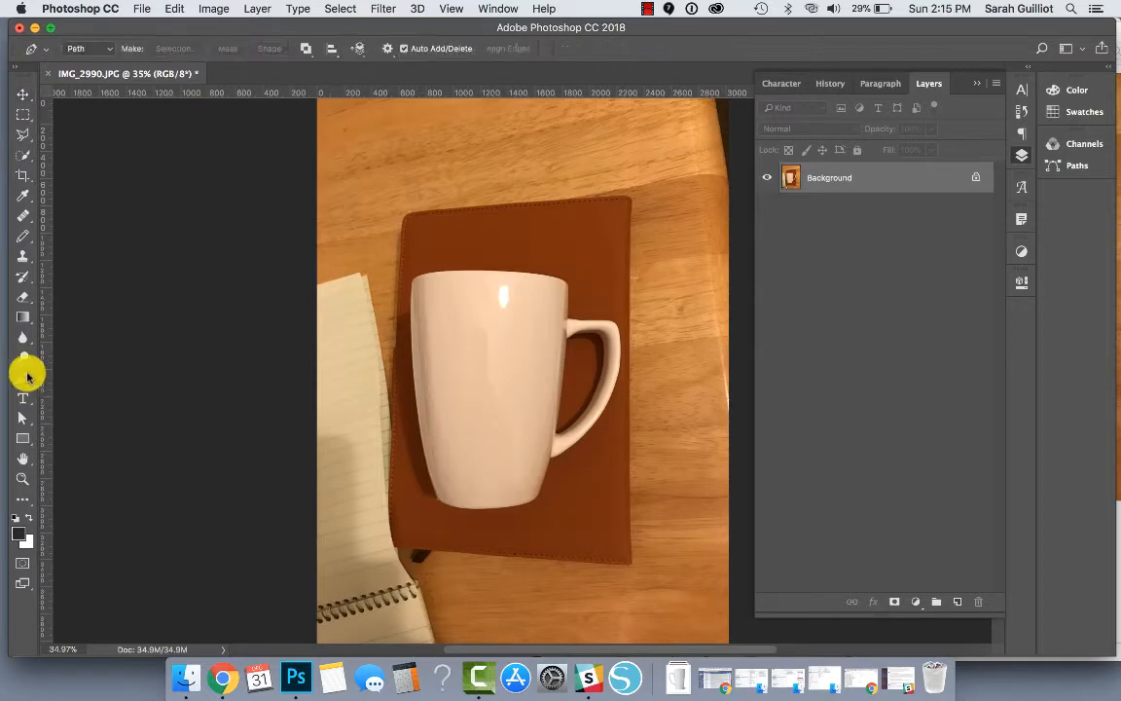
pyautogui.moveTo(438, 460)
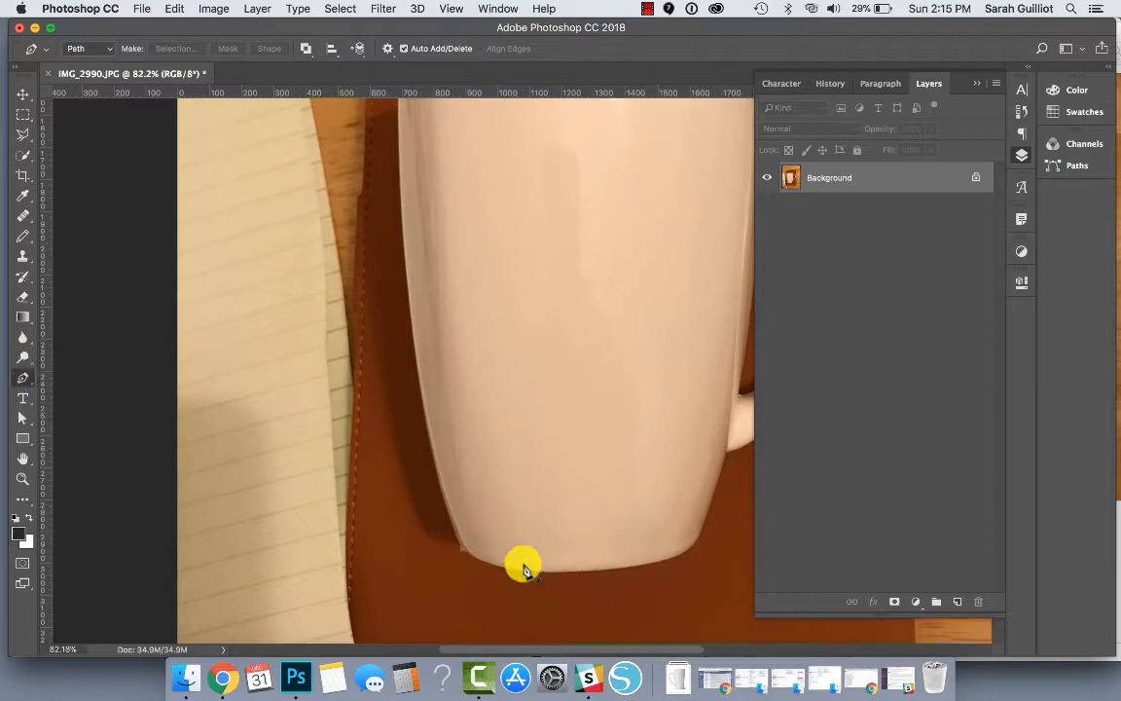
pyautogui.moveTo(530, 576)
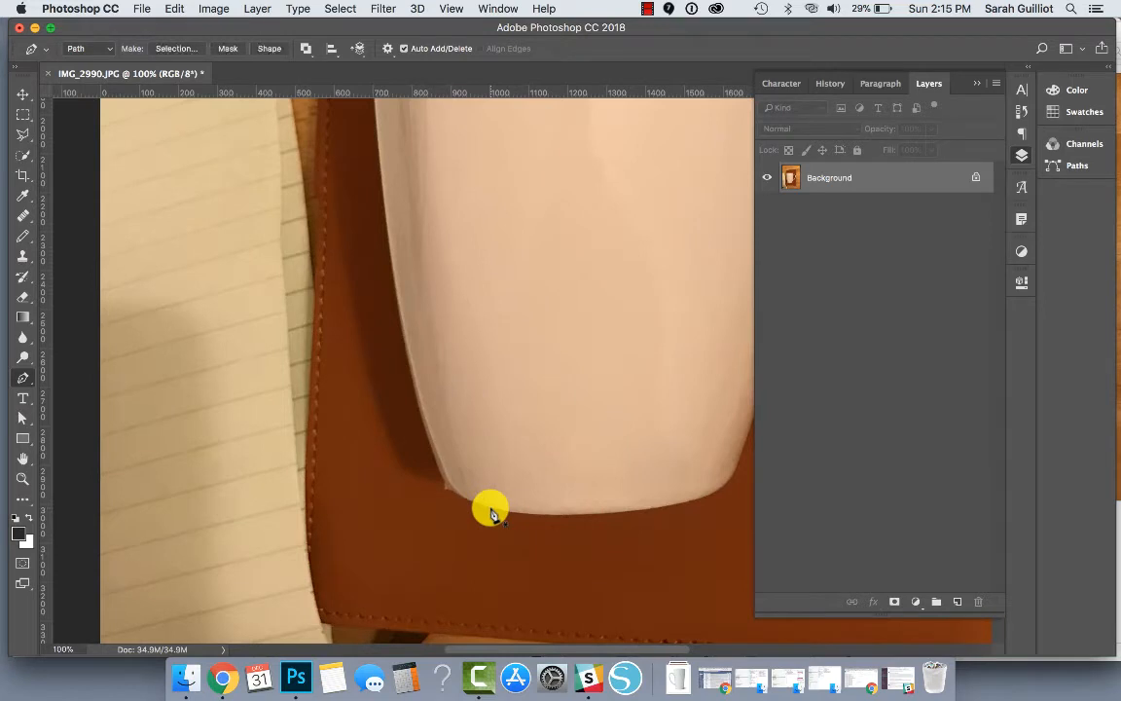
# - Start the pen path at the mug's lower edge and anchor it near the top-left corner
pyautogui.moveTo(492, 506); pyautogui.dragTo(411, 380)
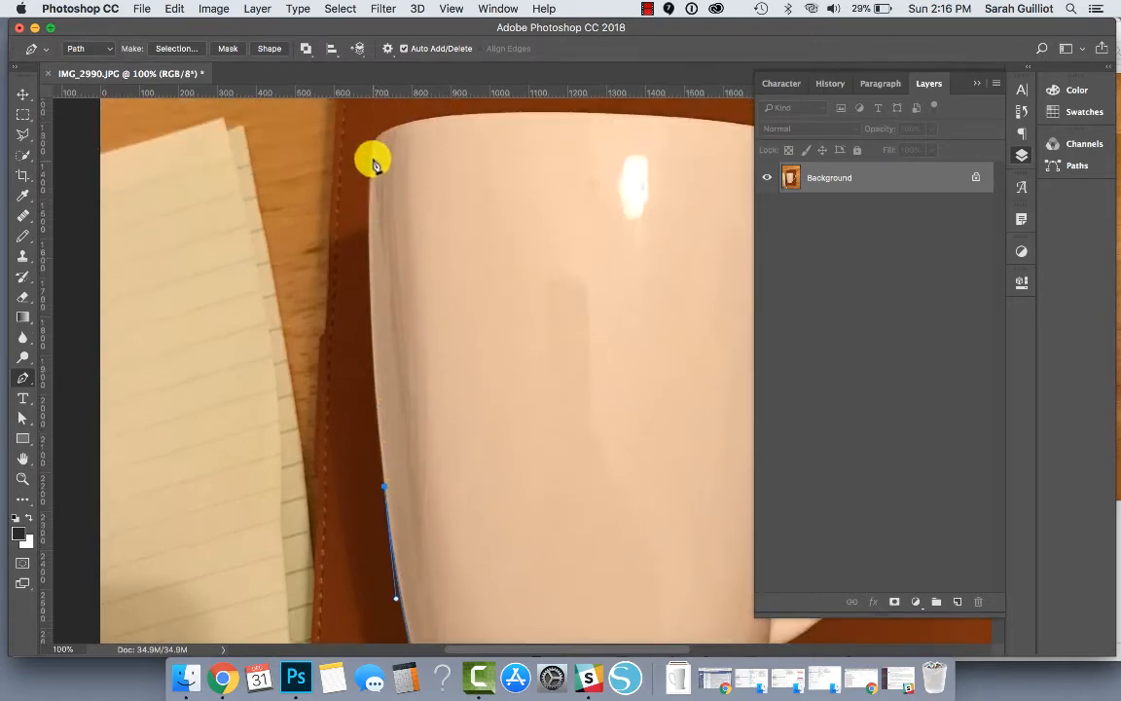
pyautogui.click(378, 124)
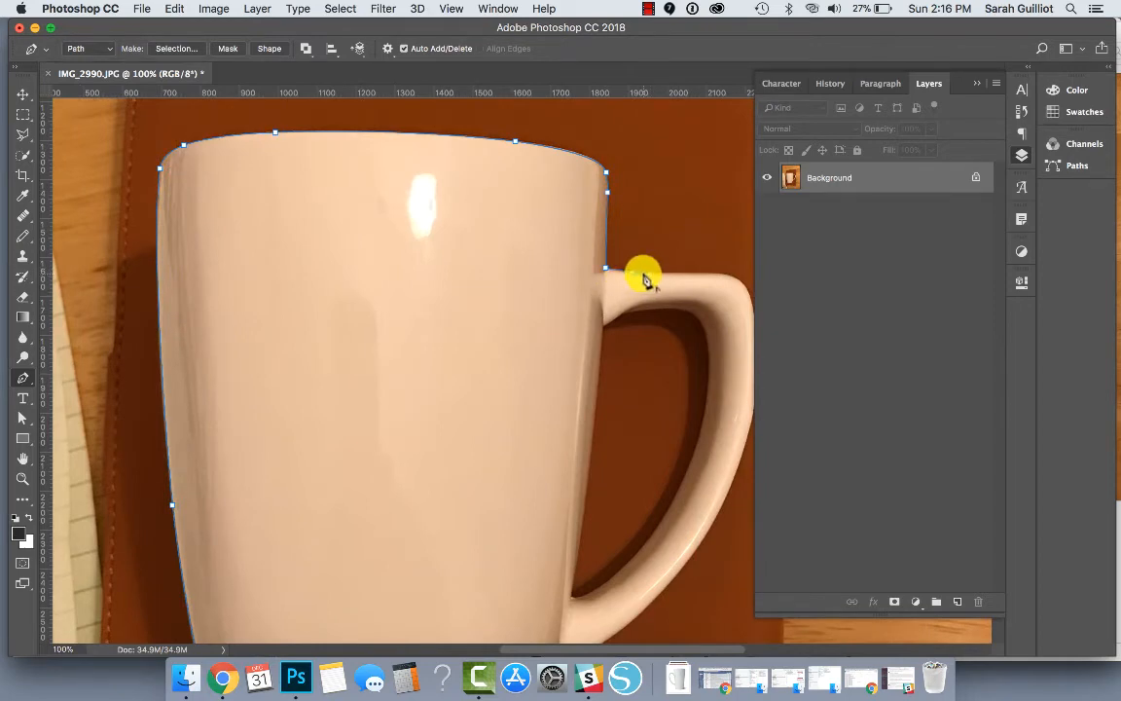
# - Curve the pen path over the top of the handle and down its outer edge
pyautogui.moveTo(642, 277); pyautogui.dragTo(722, 277)
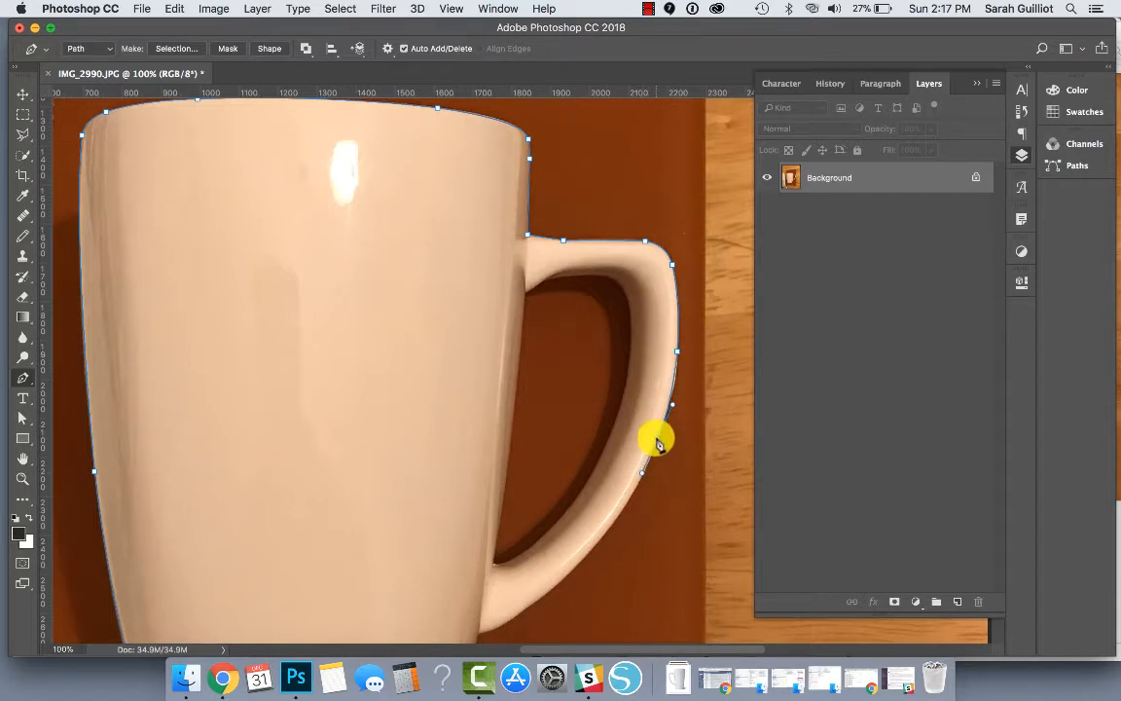
pyautogui.moveTo(657, 438); pyautogui.dragTo(618, 520)
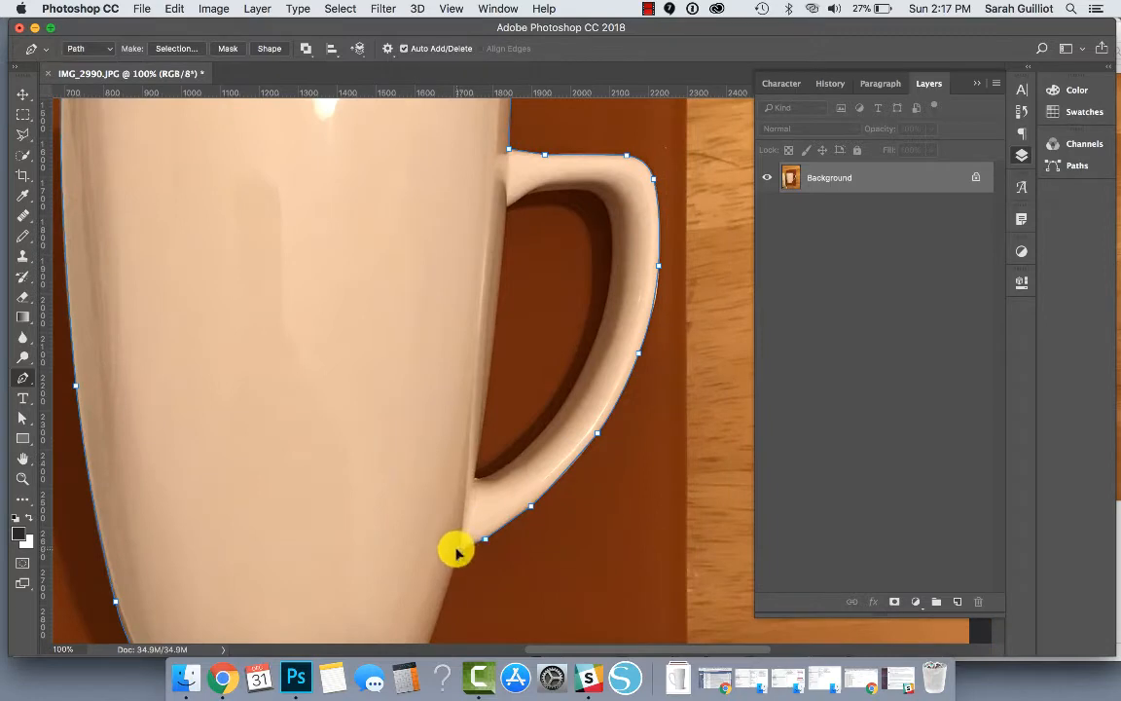
pyautogui.moveTo(458, 564)
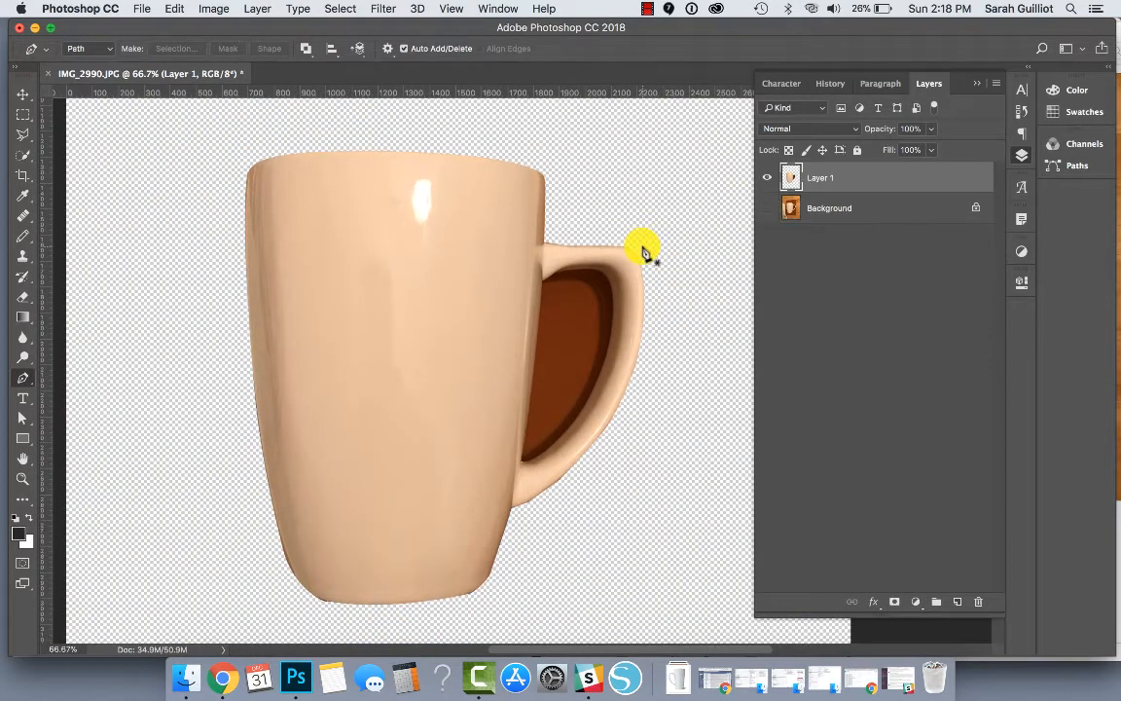
pyautogui.moveTo(226, 177)
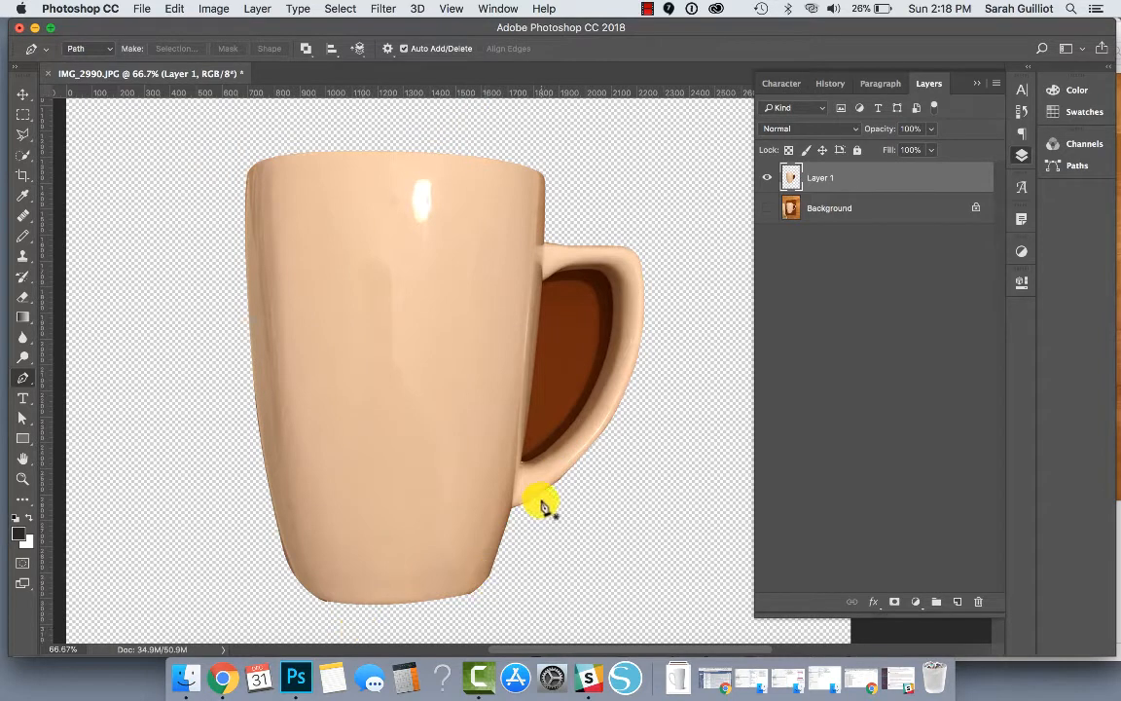
pyautogui.moveTo(542, 383)
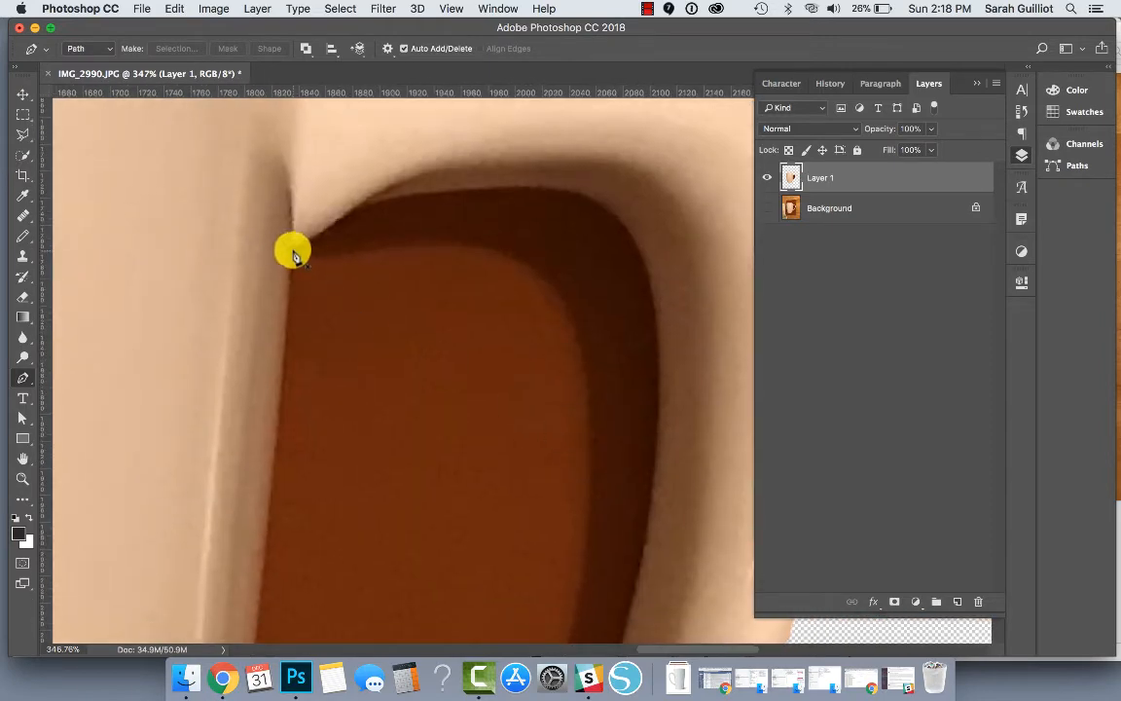
# - Trace a pen path around the handle's inner opening to cut out the brown gap
pyautogui.click(375, 202)
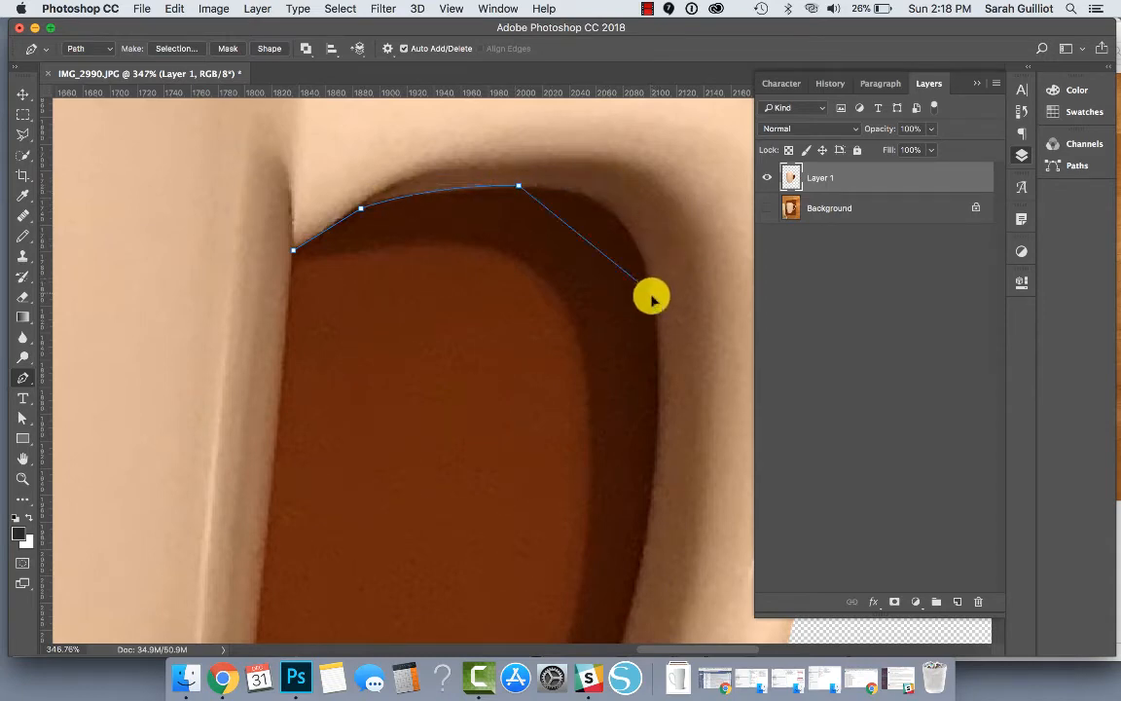
pyautogui.moveTo(652, 296); pyautogui.dragTo(662, 419)
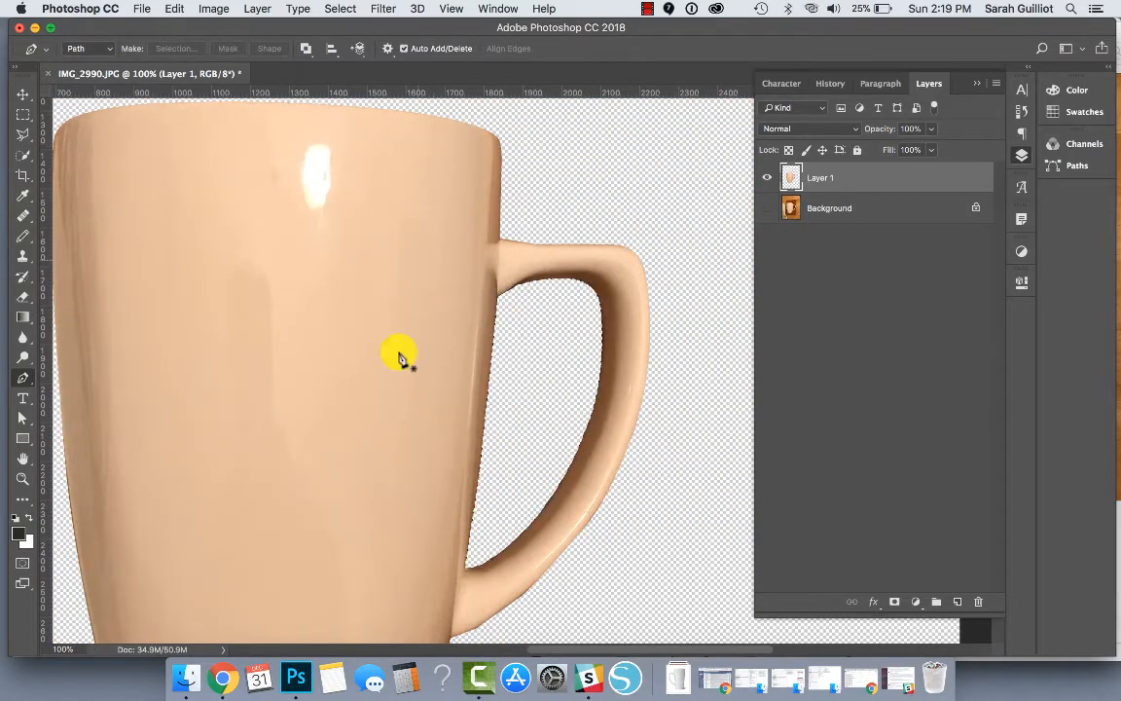
# - Select the original Background layer and add a new layer above it
pyautogui.click(829, 207)
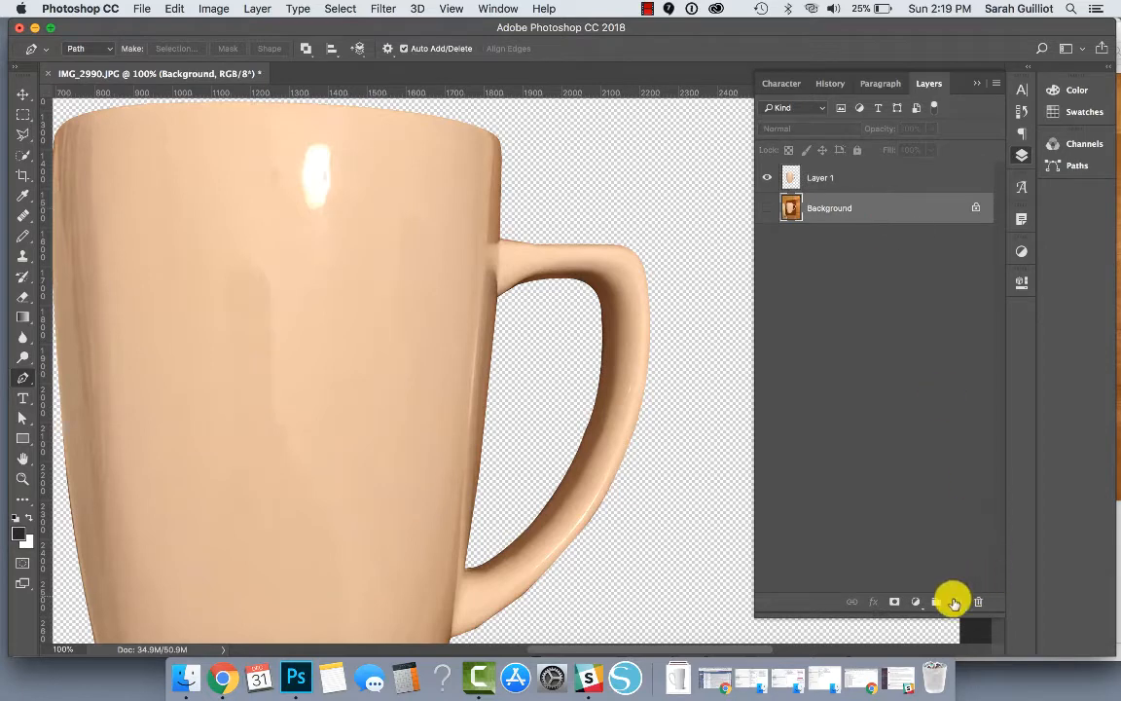
pyautogui.click(955, 601)
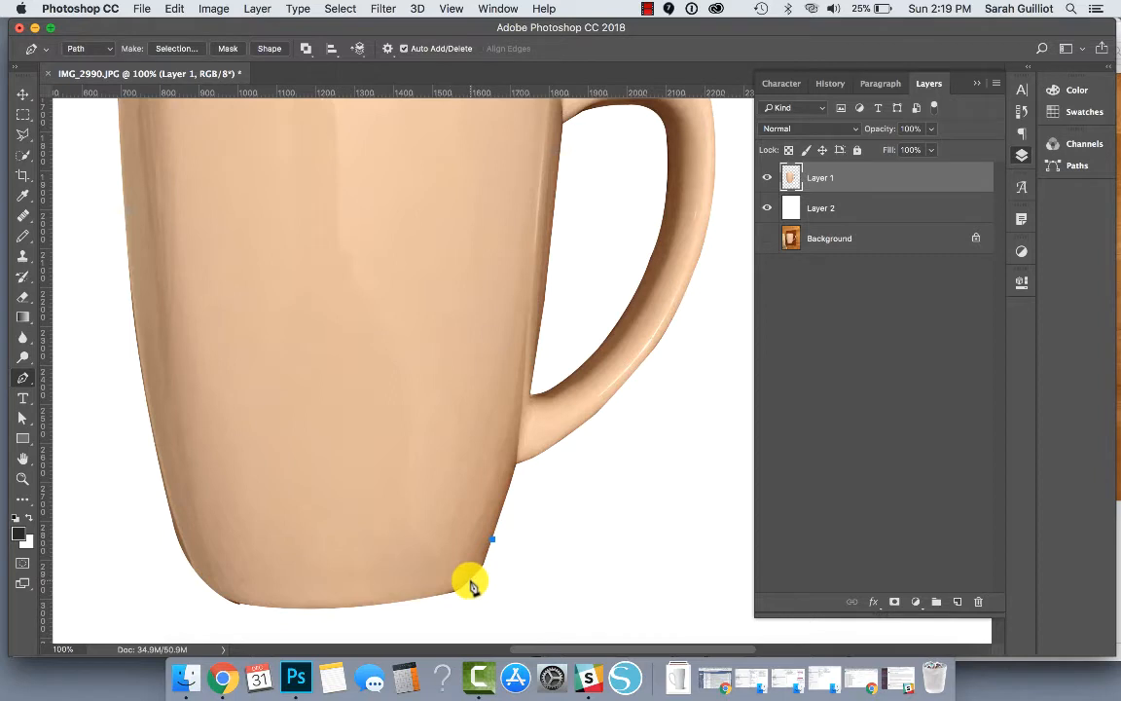
# - Trace the mug's bottom edge from the right corner to the left curve, using right-click path options
pyautogui.click(471, 584)
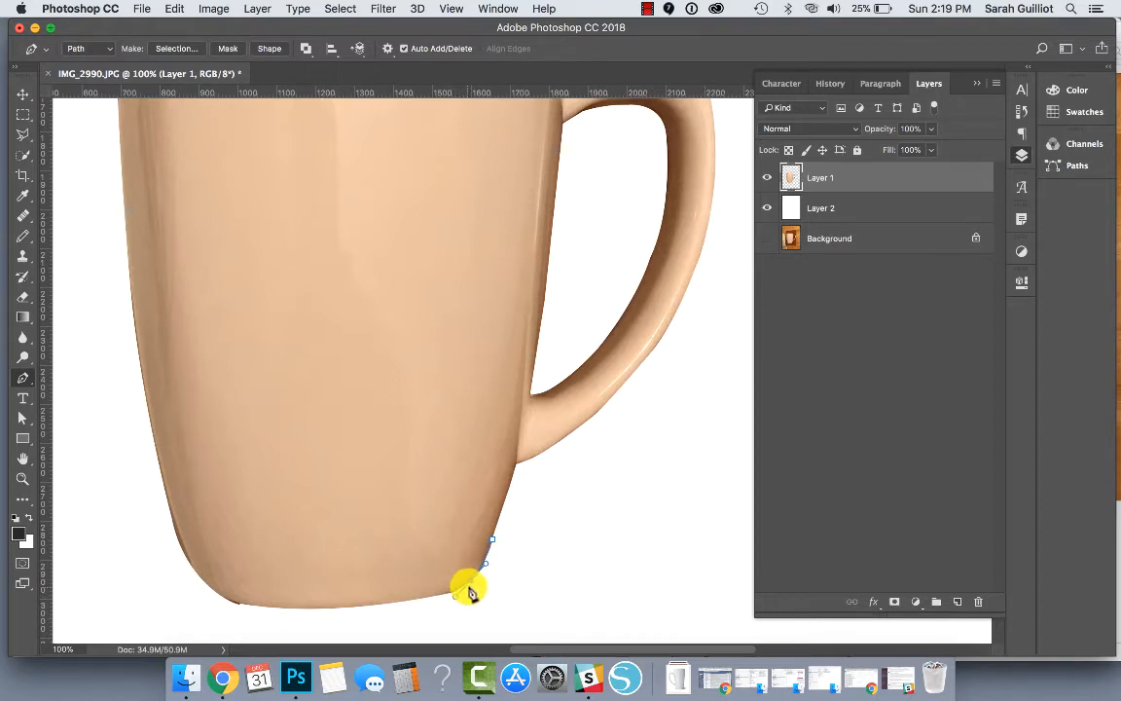
pyautogui.rightClick(470, 584)
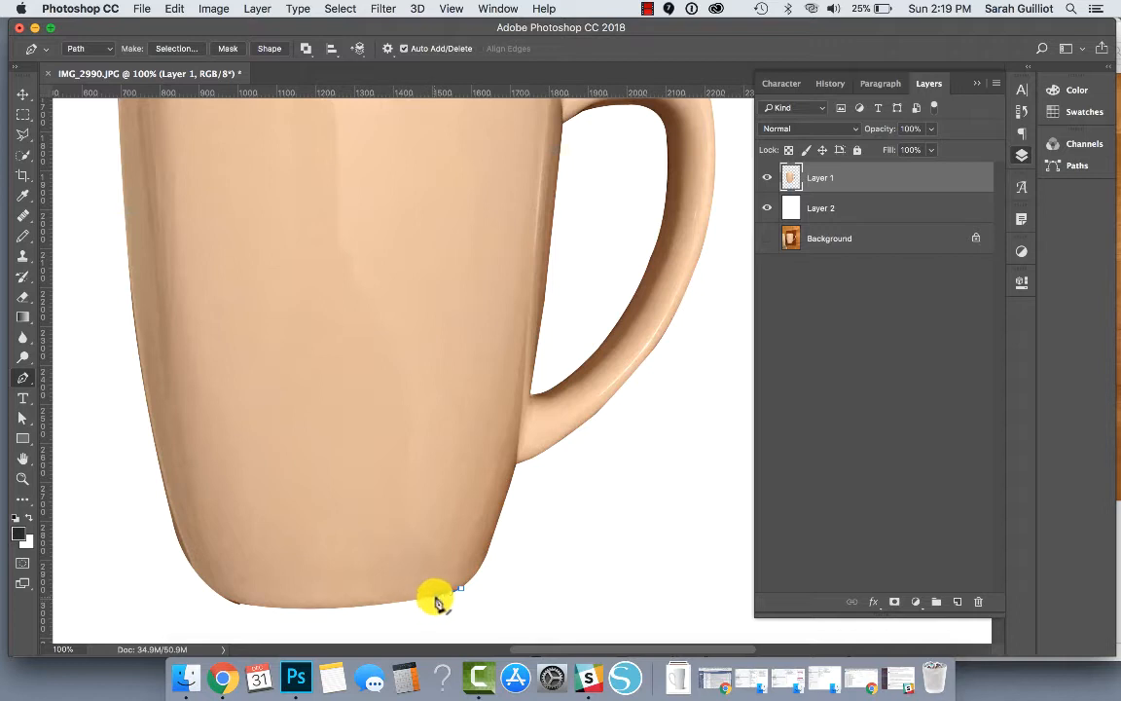
pyautogui.rightClick(438, 595)
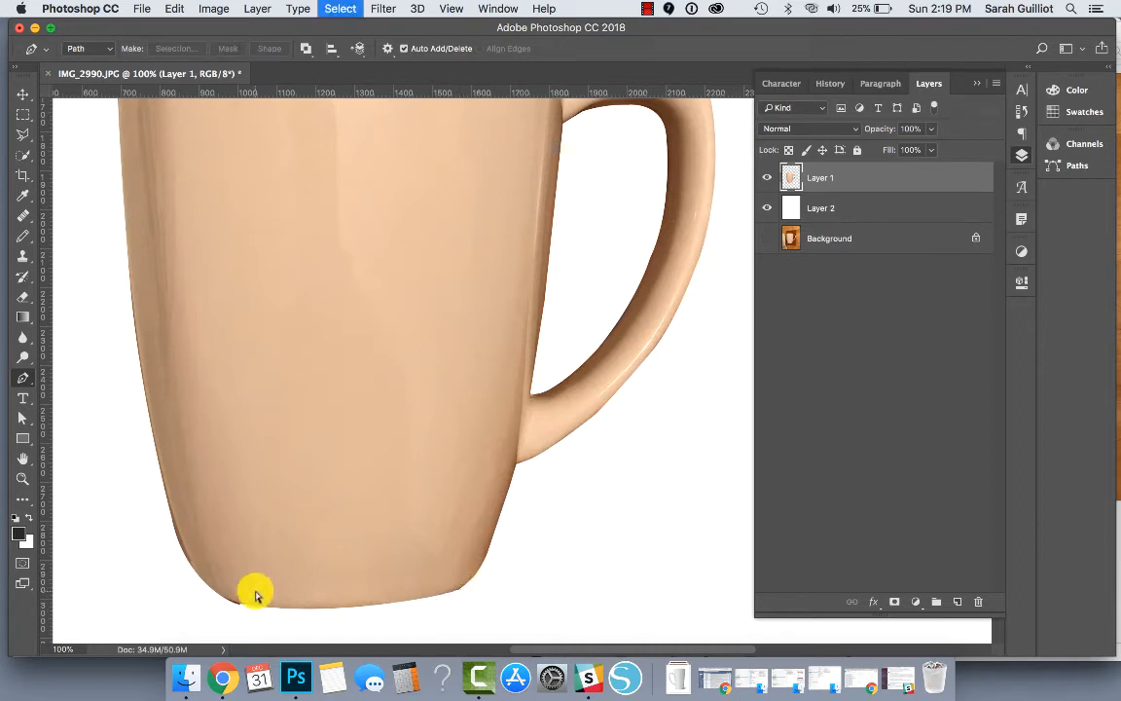
pyautogui.moveTo(245, 609)
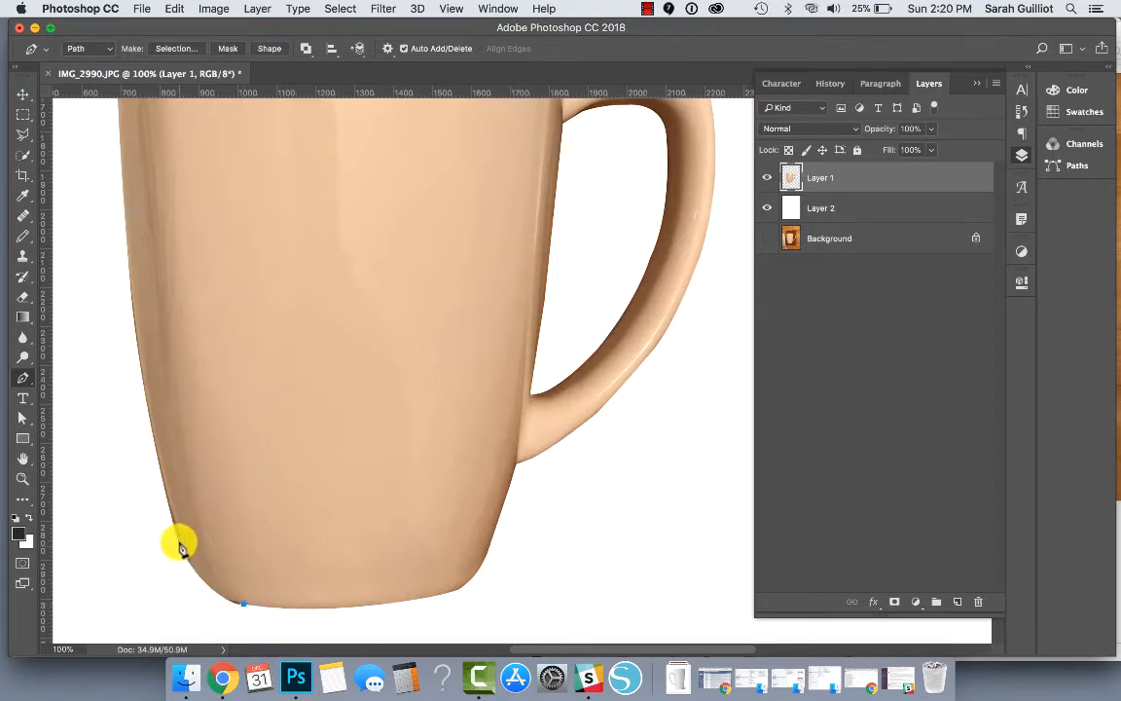
pyautogui.moveTo(173, 543); pyautogui.dragTo(134, 432)
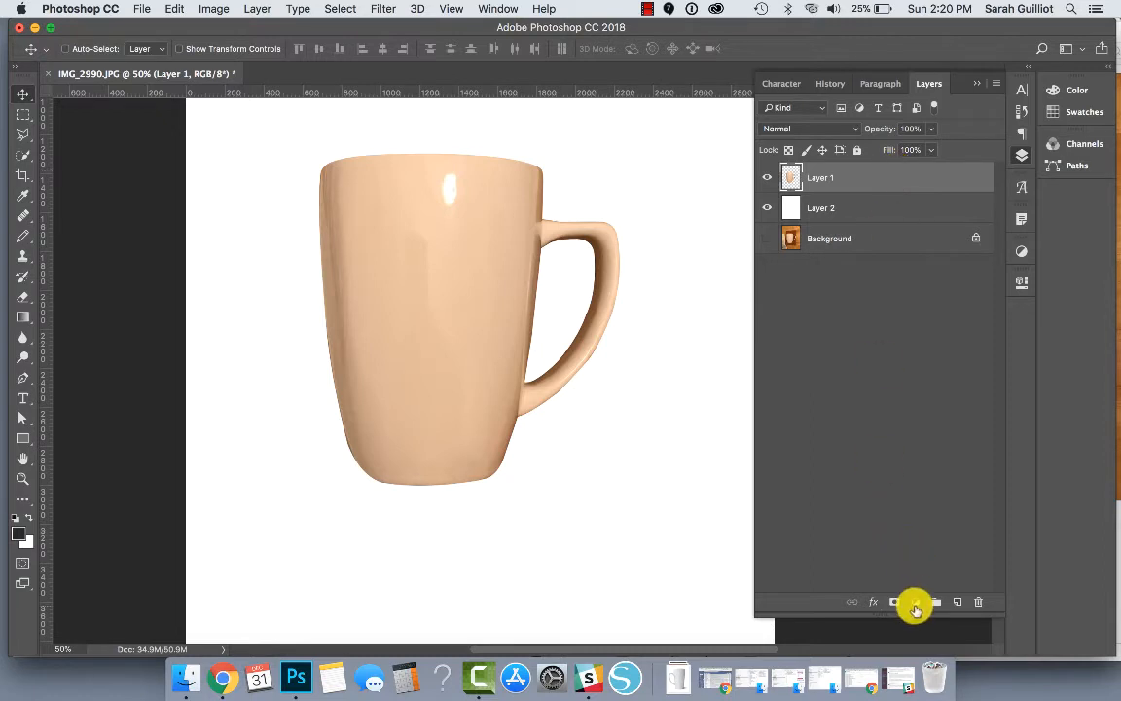
# - Add a Hue/Saturation adjustment with Saturation -100 and Lightness raised to whiten the mug
pyautogui.click(894, 601)
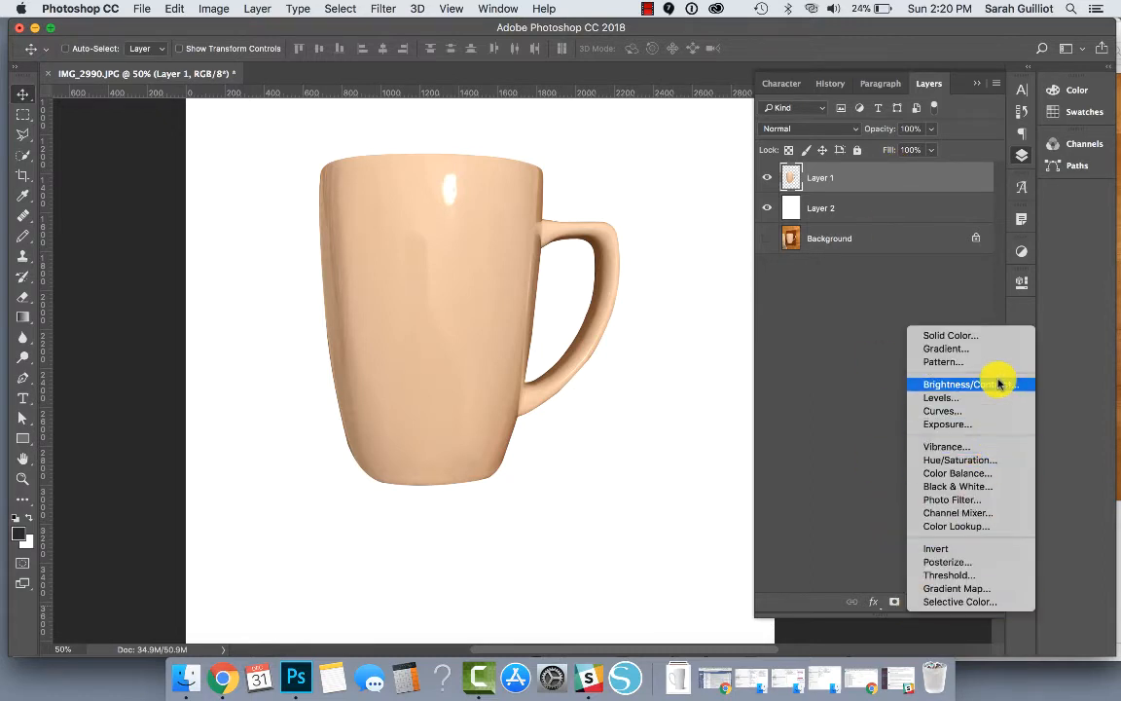
pyautogui.moveTo(973, 397)
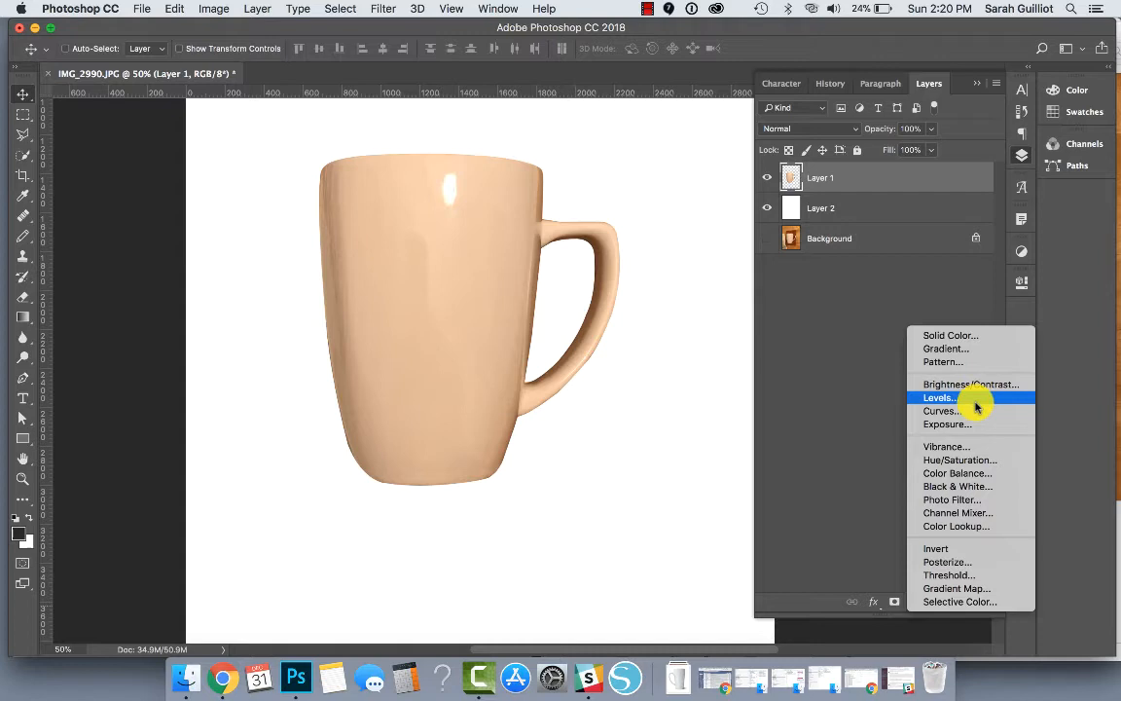
pyautogui.moveTo(958, 460)
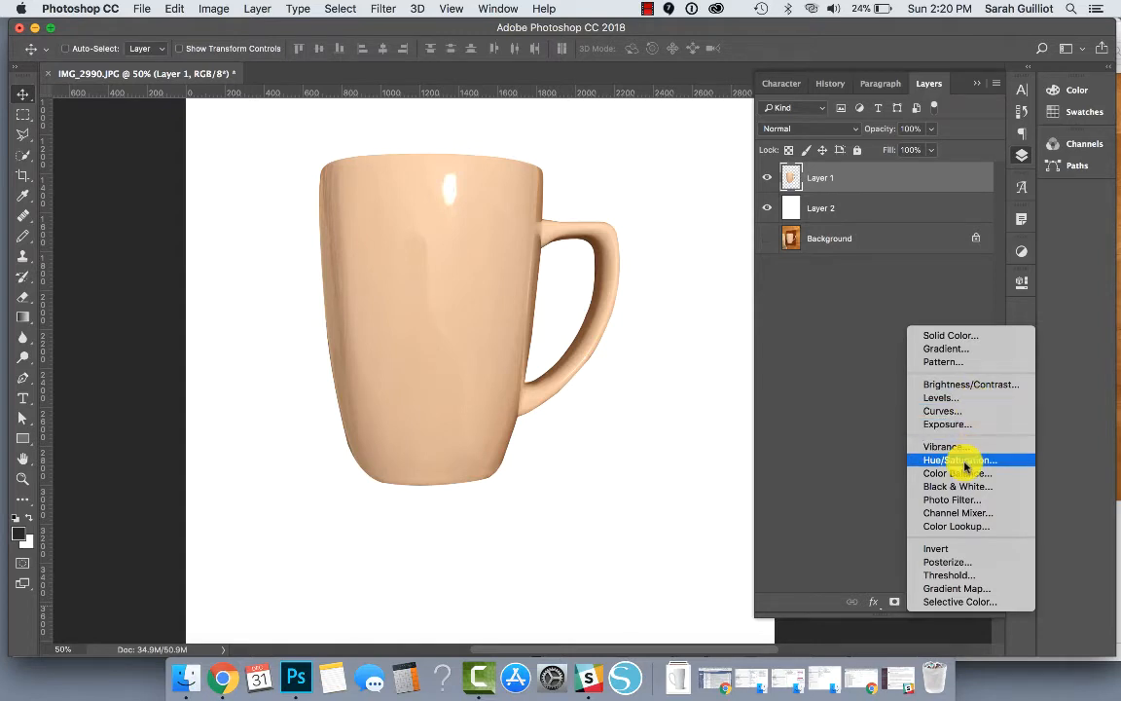
pyautogui.click(957, 459)
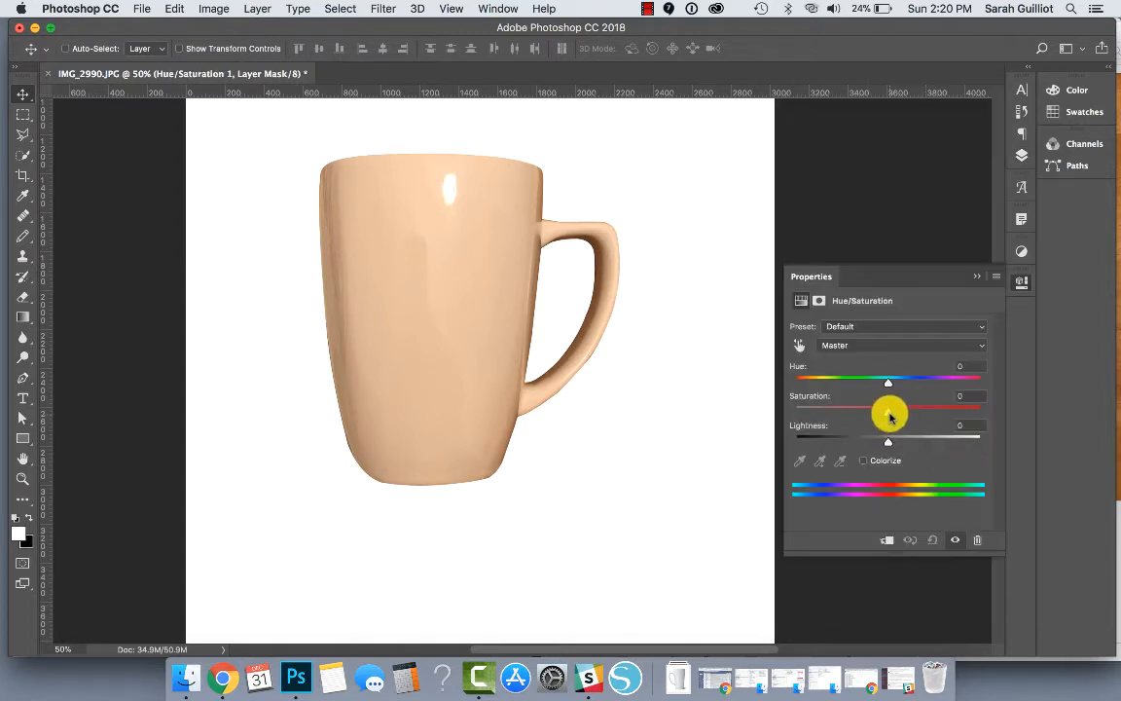
pyautogui.moveTo(887, 409); pyautogui.dragTo(795, 409)
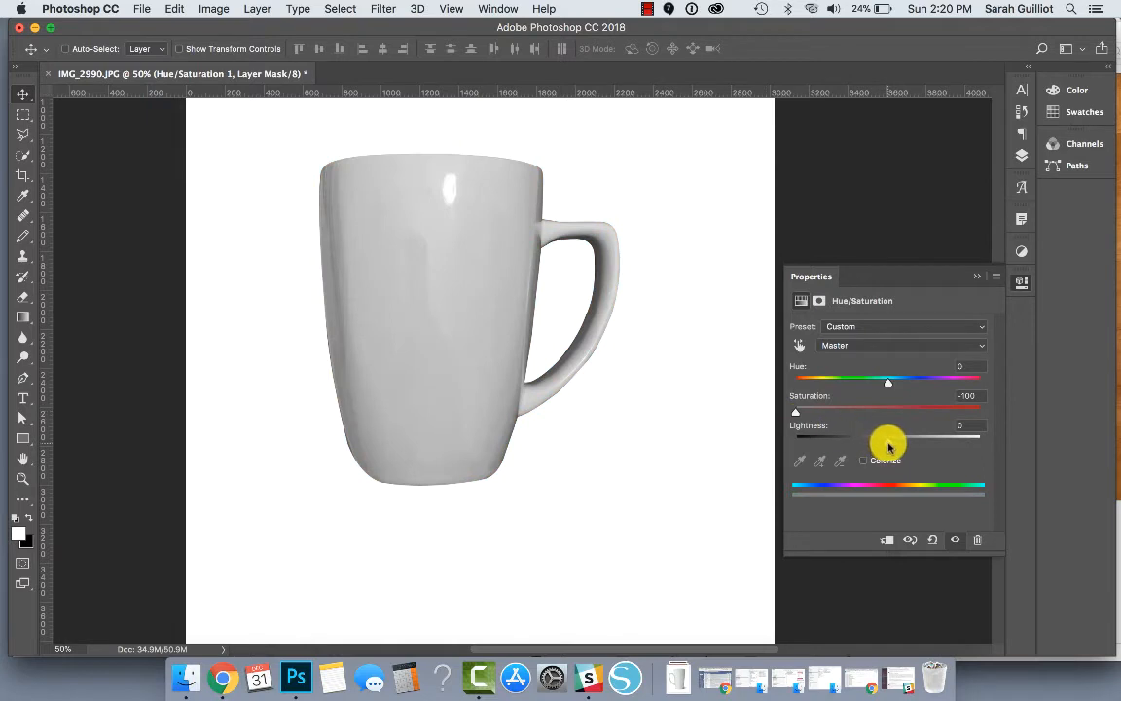
pyautogui.moveTo(887, 437); pyautogui.dragTo(903, 437)
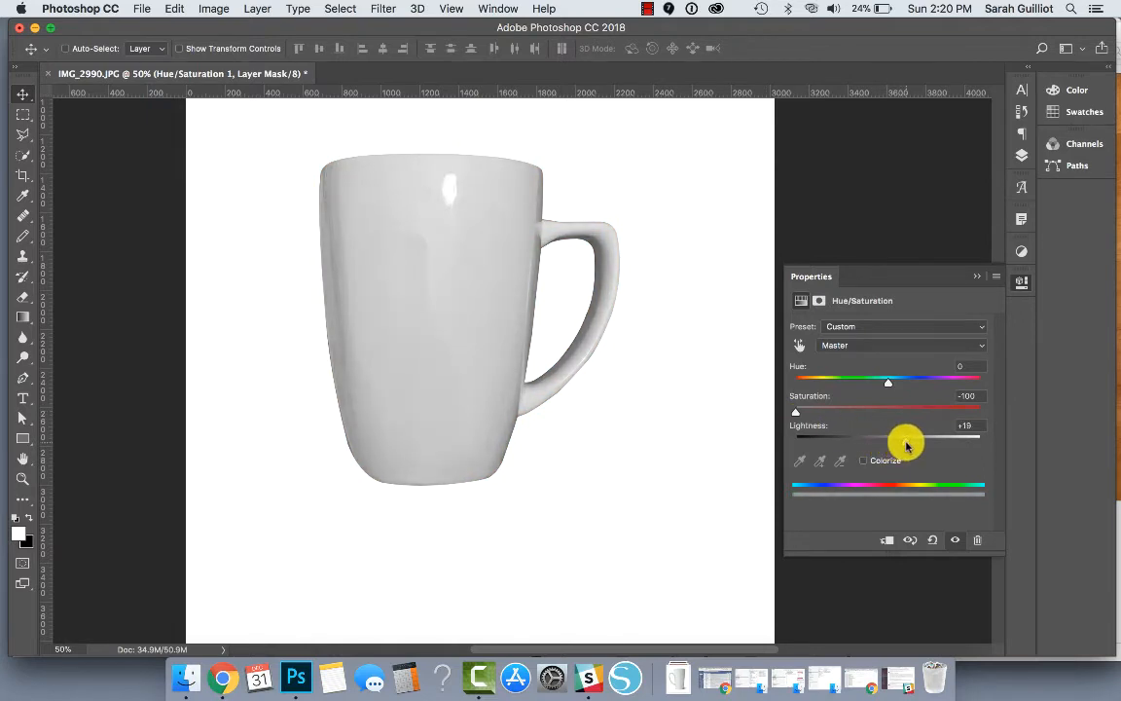
pyautogui.moveTo(905, 440); pyautogui.dragTo(931, 440)
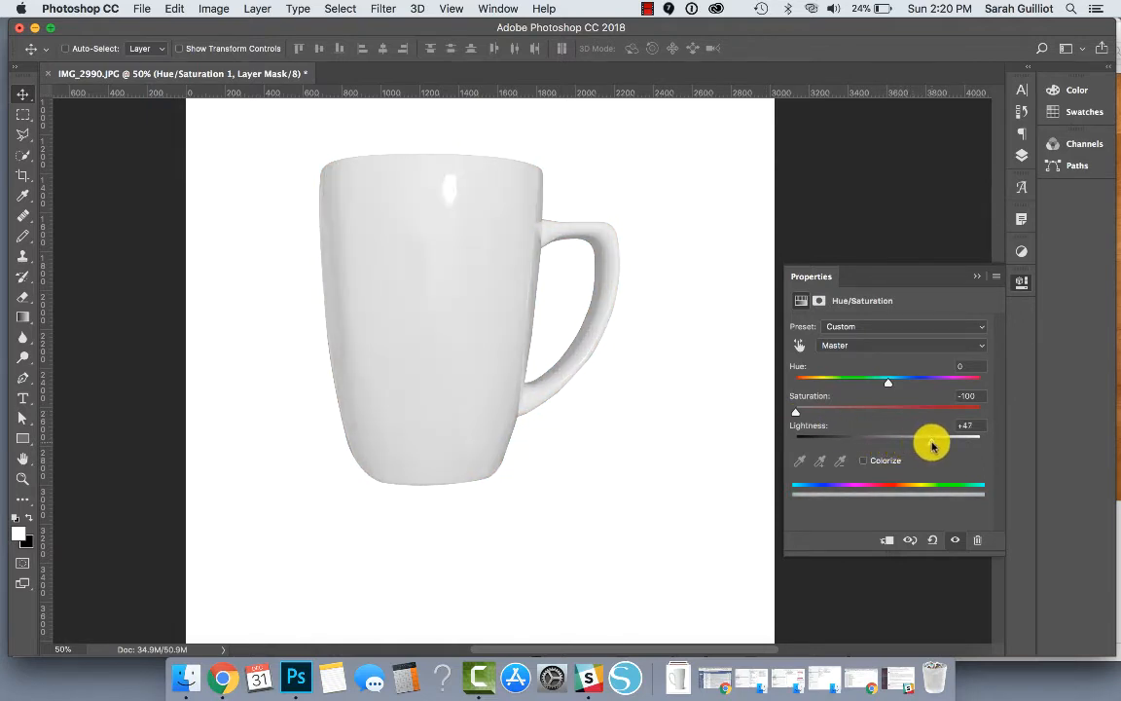
pyautogui.moveTo(929, 441); pyautogui.dragTo(939, 441)
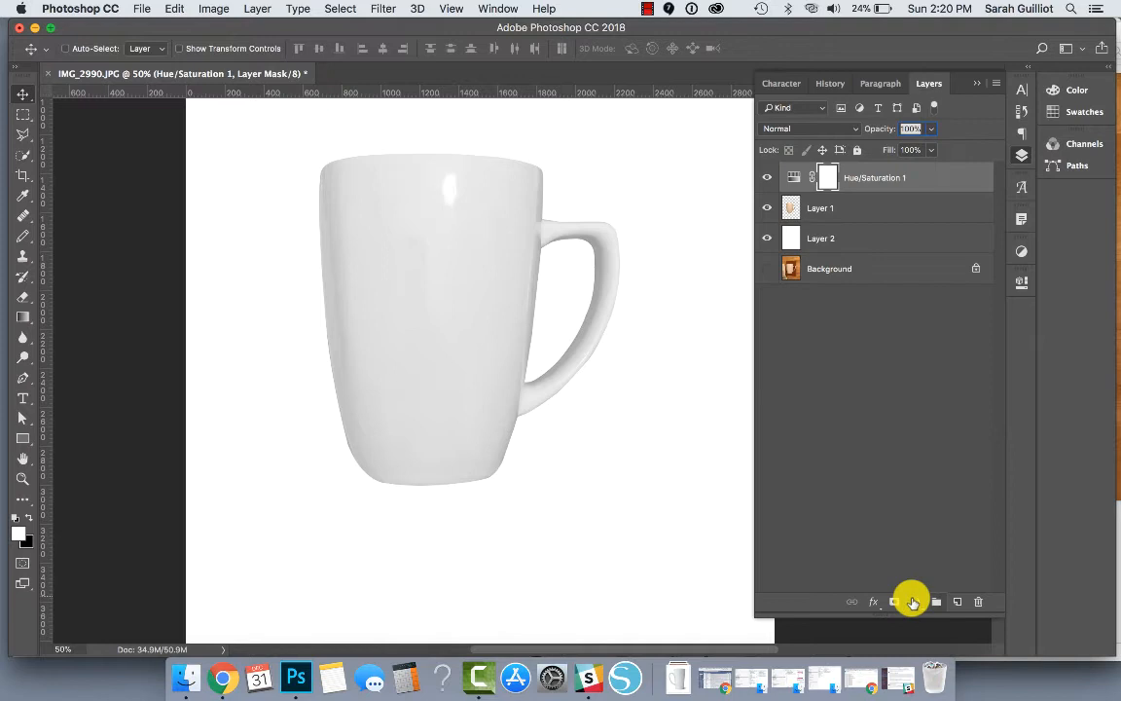
# - Add a Levels adjustment above Hue/Saturation and bring the layers list back into view
pyautogui.click(894, 602)
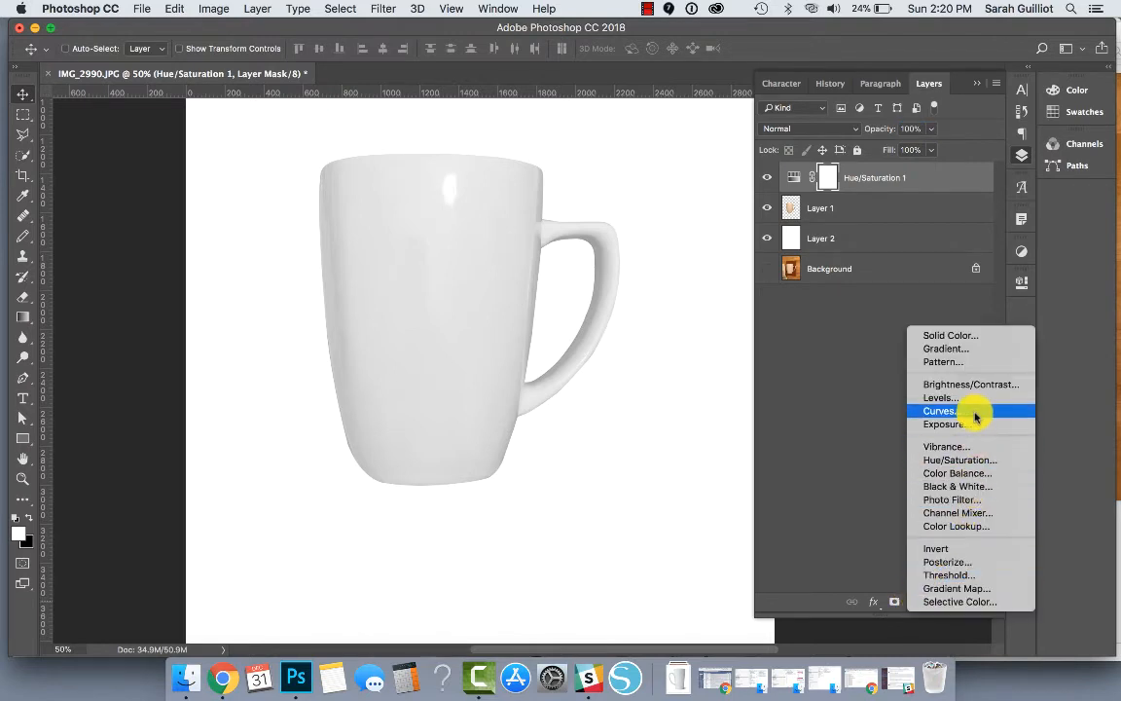
pyautogui.click(939, 397)
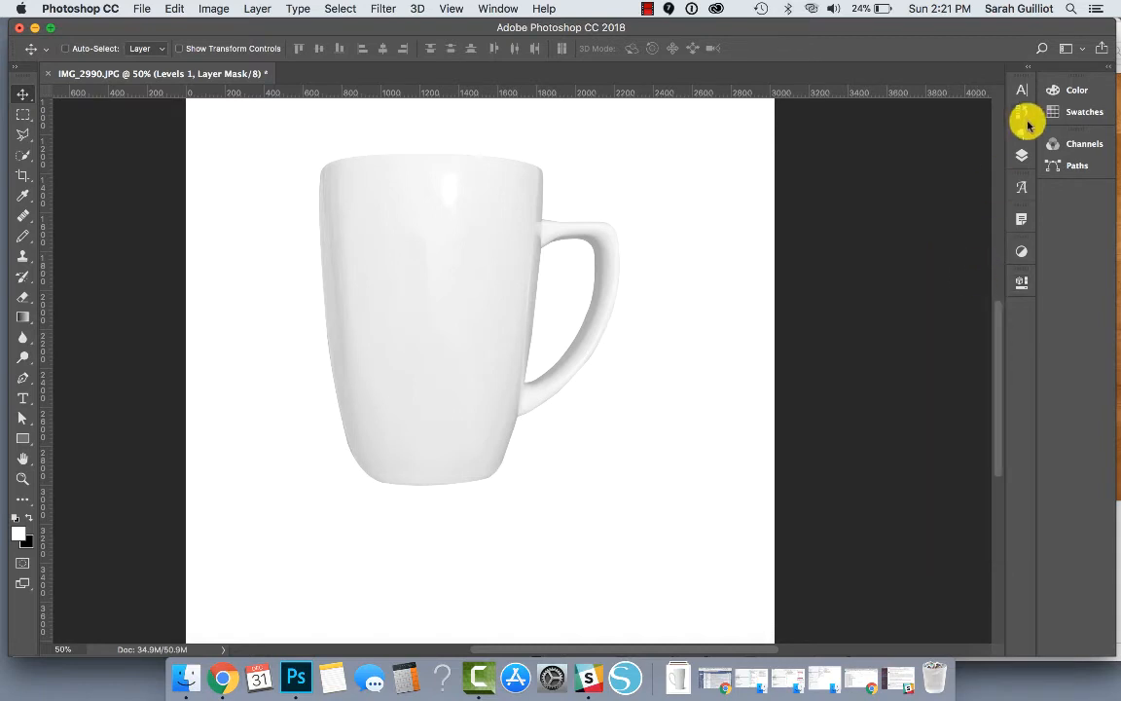
pyautogui.click(1020, 154)
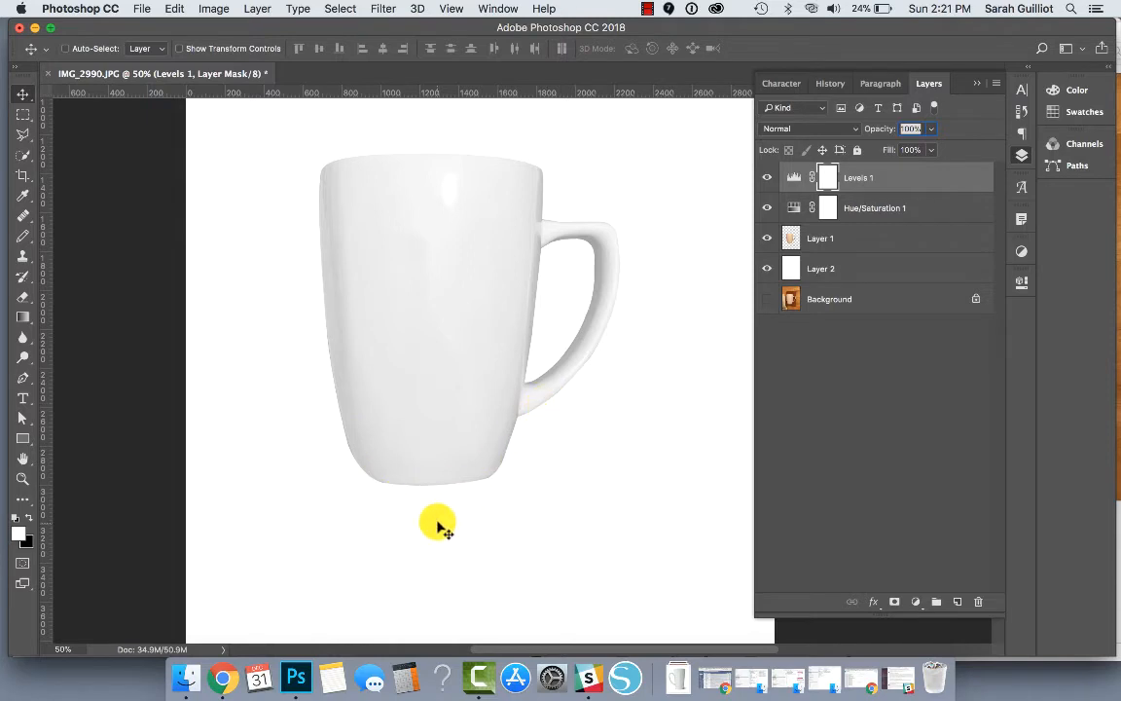
pyautogui.moveTo(348, 438)
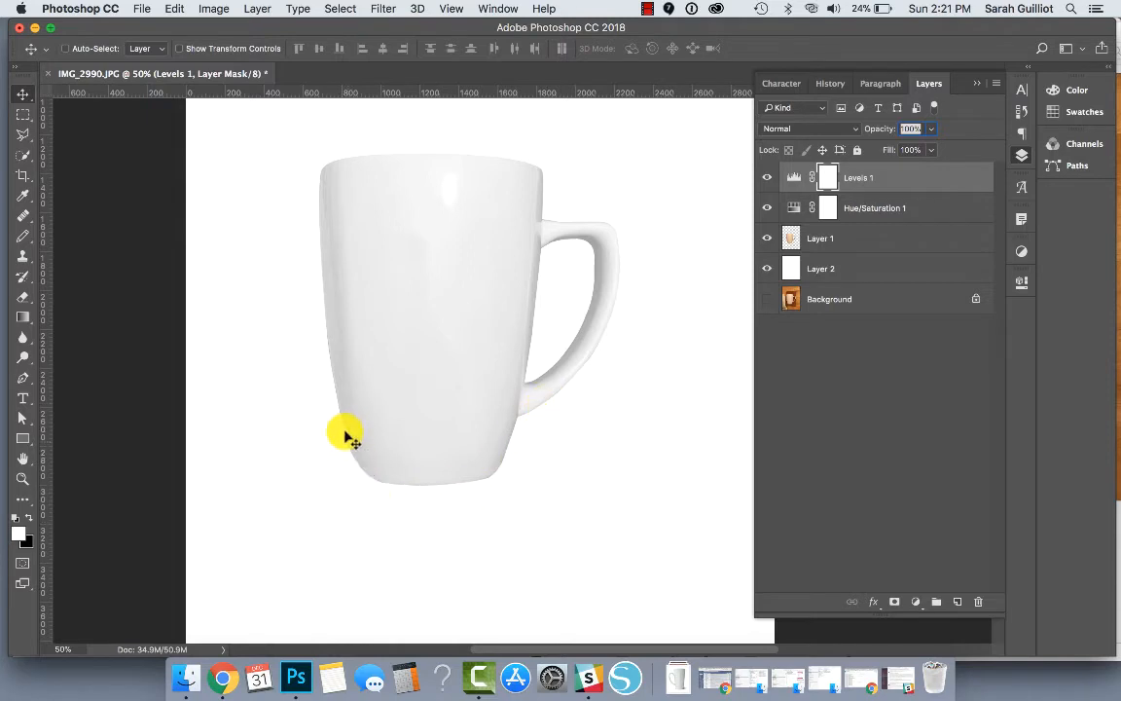
pyautogui.moveTo(361, 476)
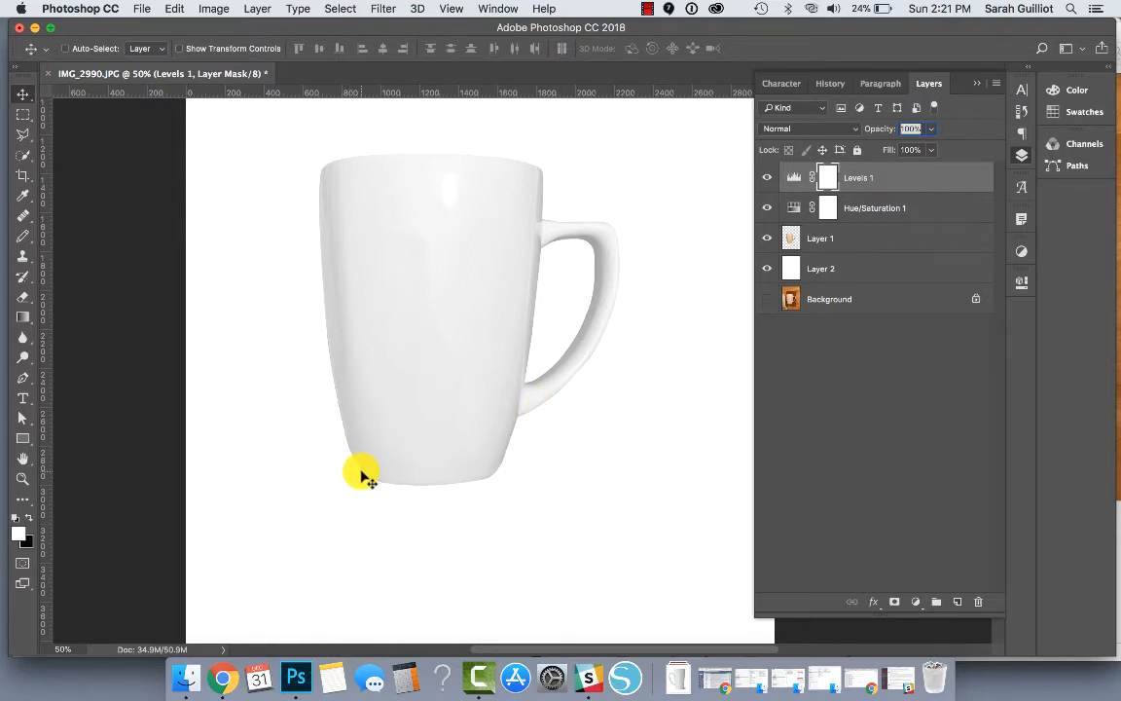
pyautogui.moveTo(463, 173)
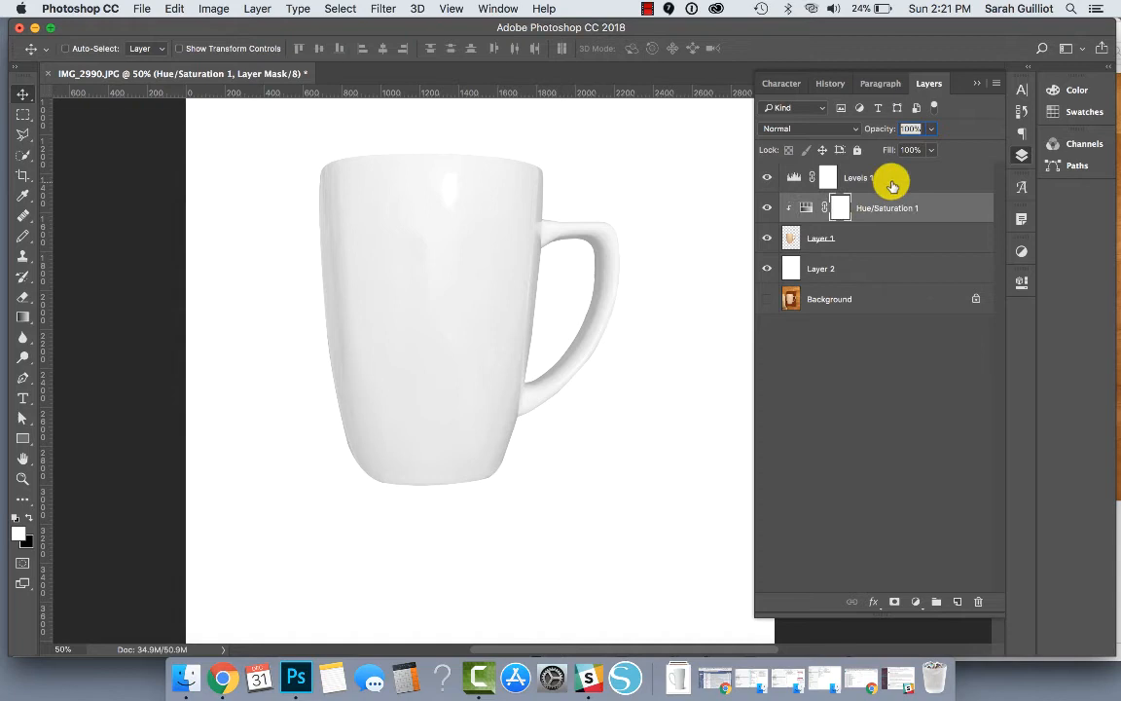
# - Clip the Levels and Hue/Saturation adjustments to the mug layer, Layer 1
pyautogui.click(846, 238)
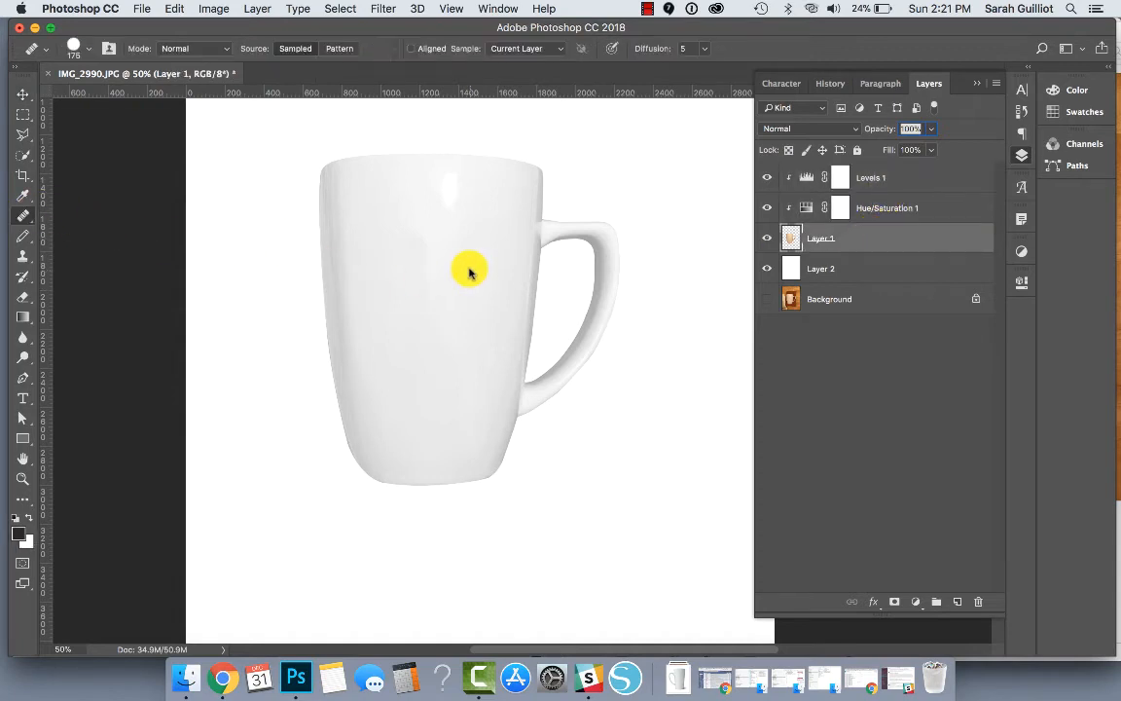
pyautogui.moveTo(25, 214)
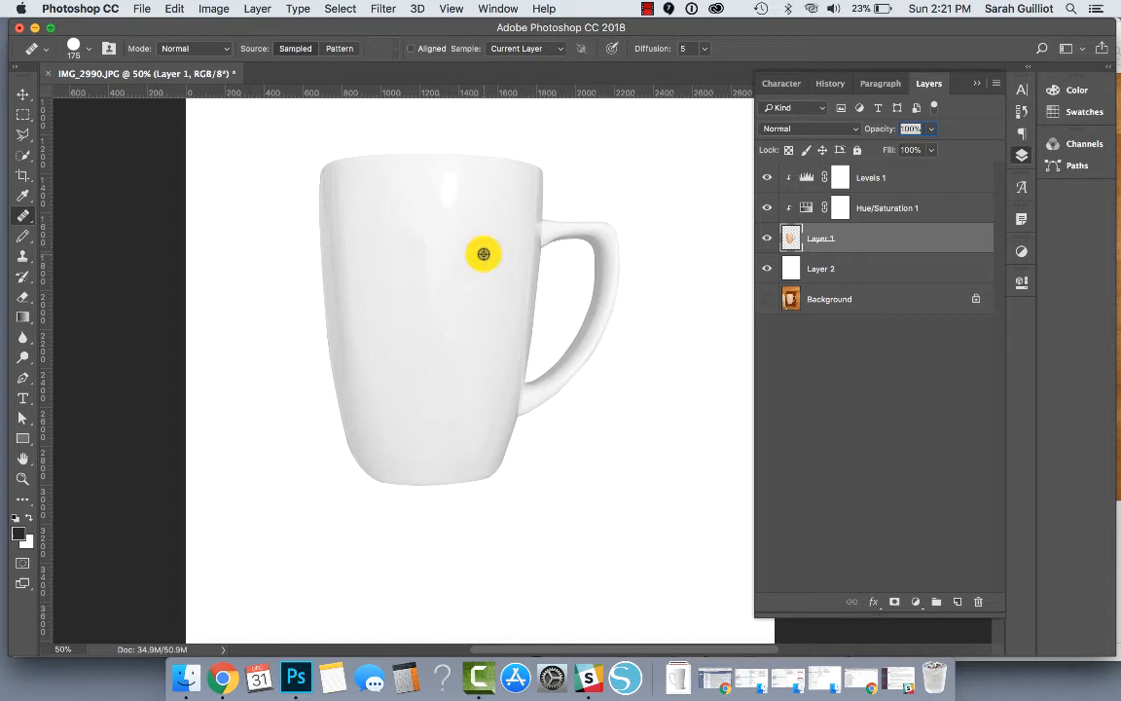
pyautogui.moveTo(477, 256)
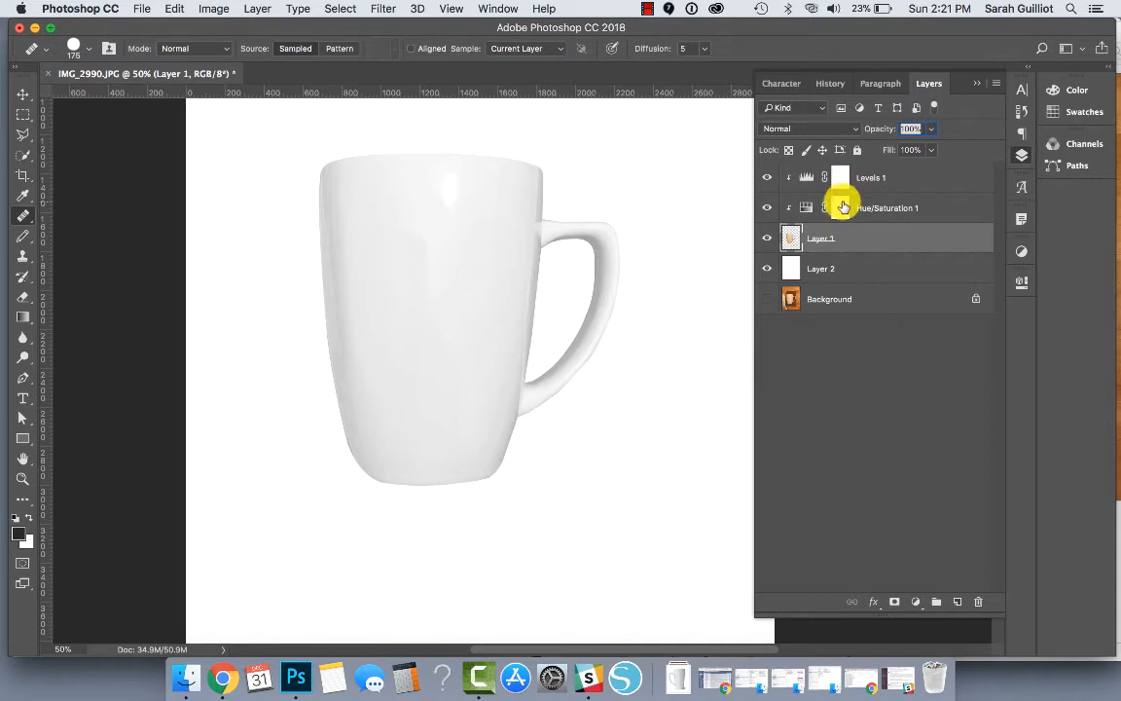
# - Select a layer in the Layers panel while merging the mug with its adjustments
pyautogui.click(767, 207)
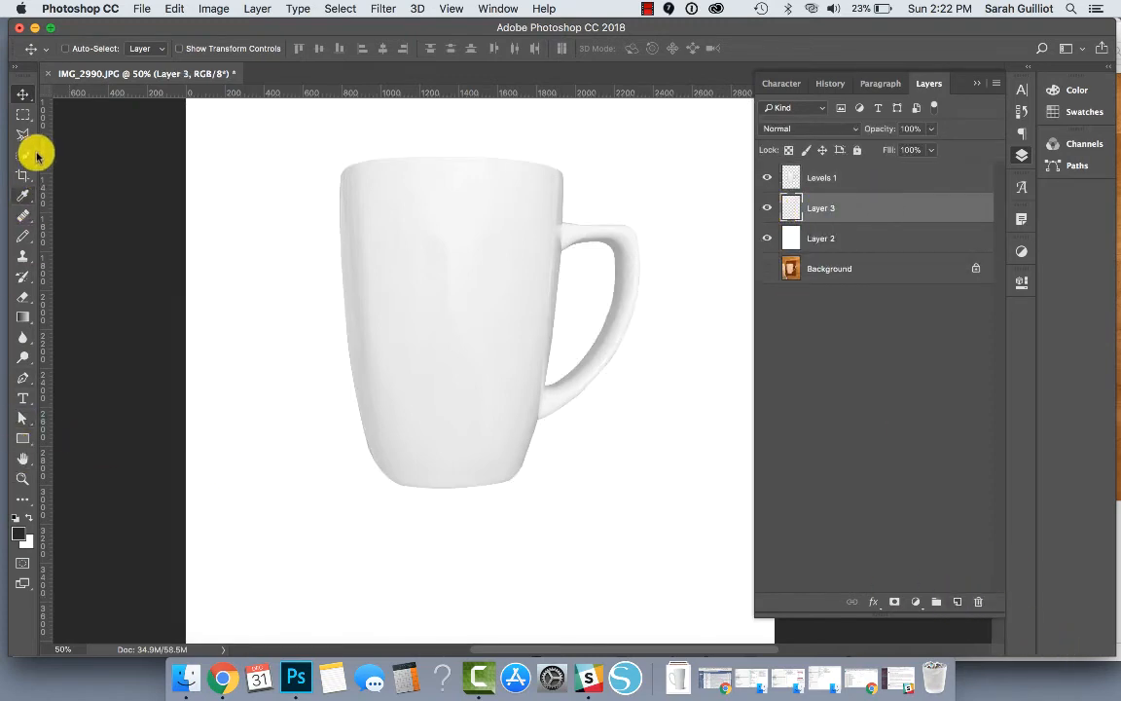
# - Draw an elliptical marquee oval at the mug's base and target the empty shadow layer
pyautogui.click(23, 134)
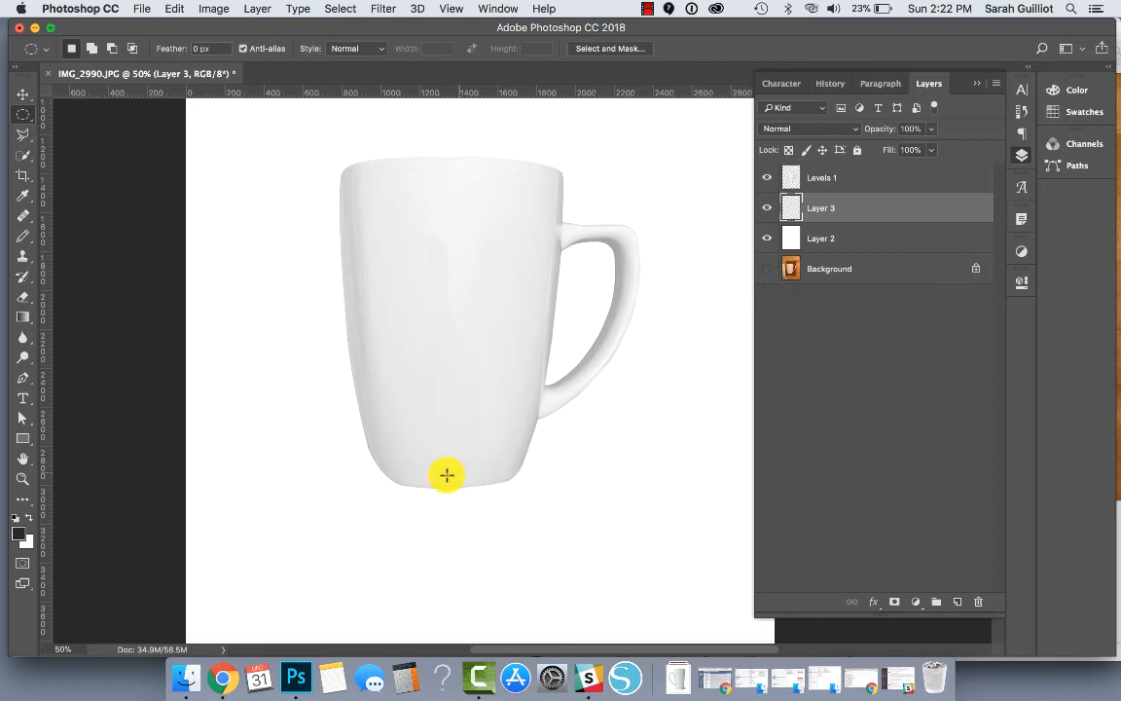
pyautogui.moveTo(448, 474); pyautogui.dragTo(513, 490)
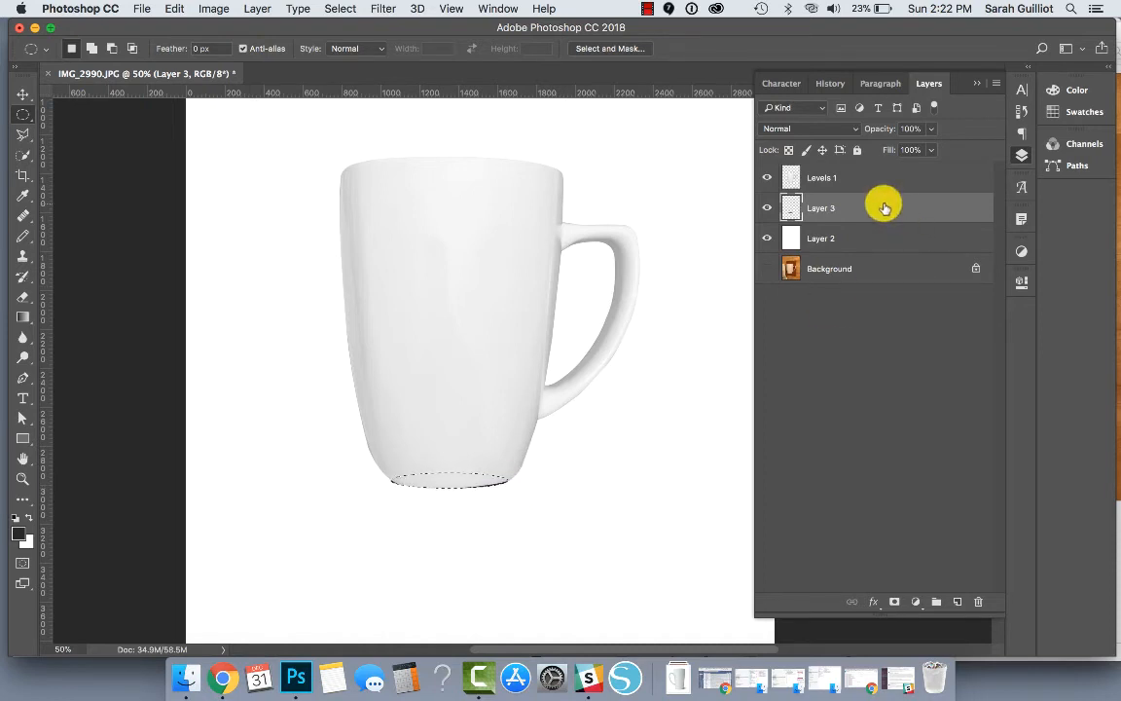
pyautogui.click(383, 8)
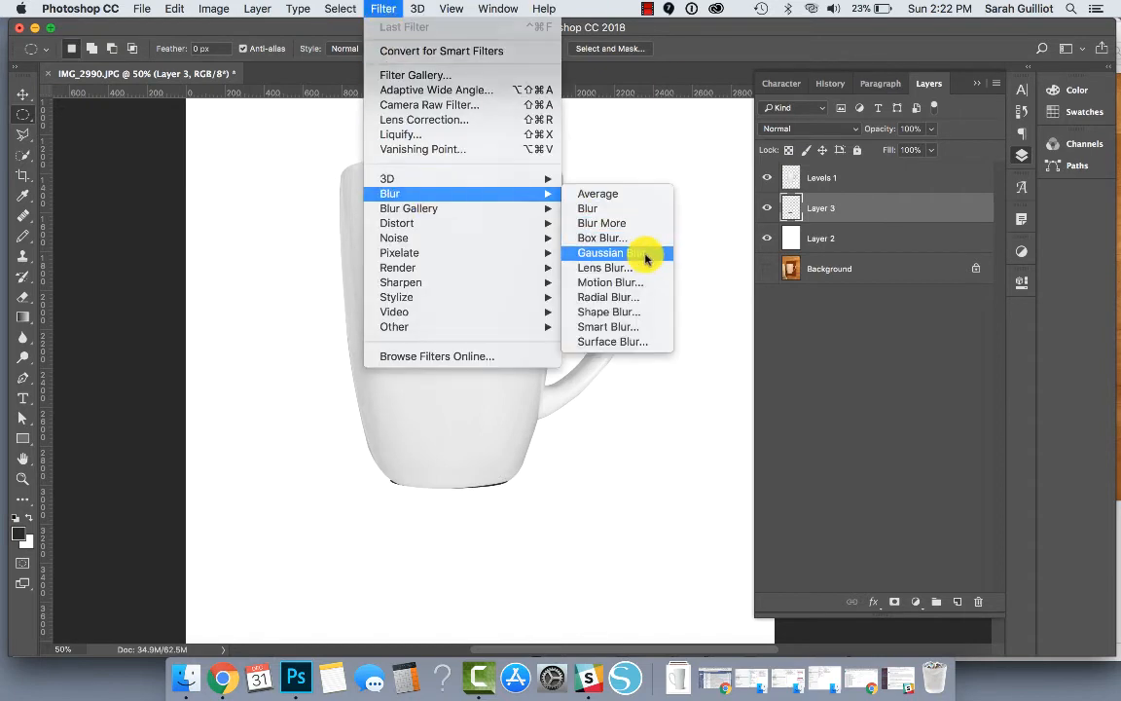
# - Blur the black shadow oval with a 2.4-pixel Gaussian Blur and adjust the shadow layer's opacity
pyautogui.click(607, 252)
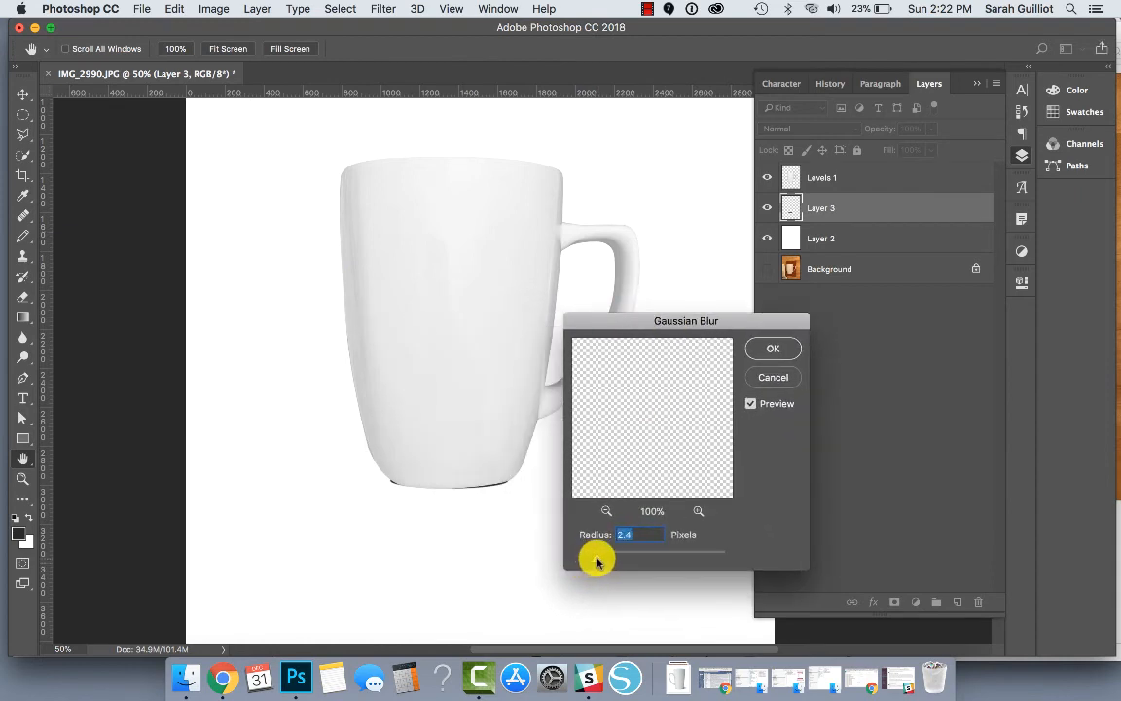
pyautogui.moveTo(598, 562); pyautogui.dragTo(622, 563)
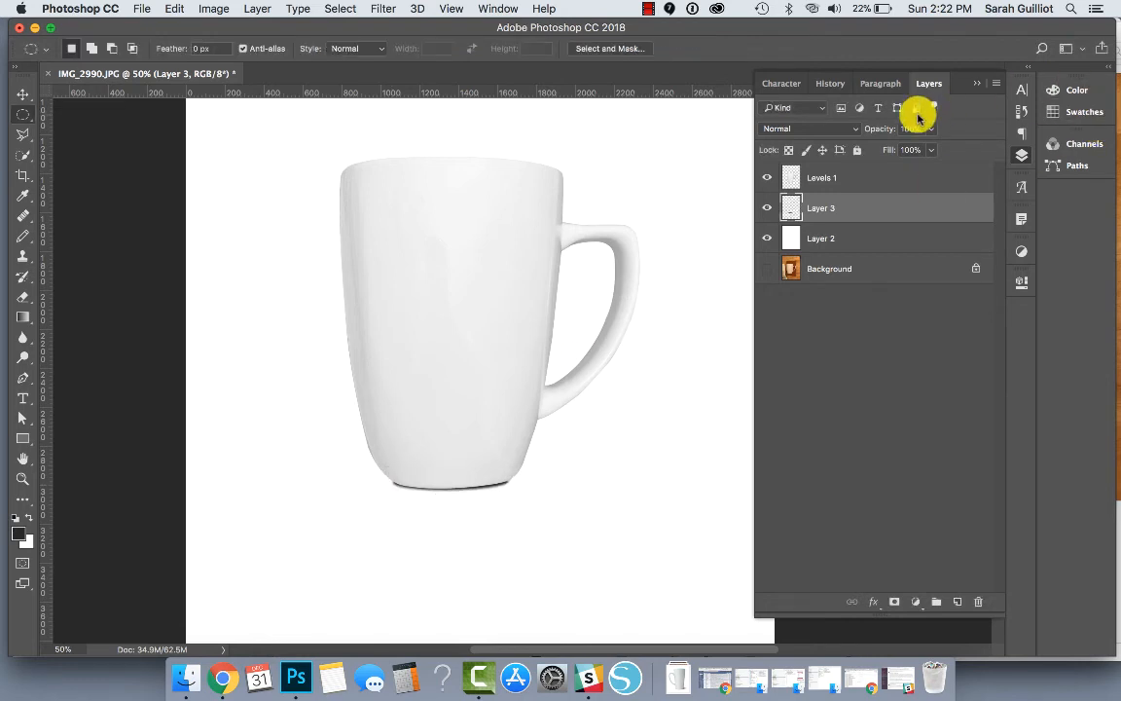
pyautogui.click(910, 127)
pyautogui.write('46')
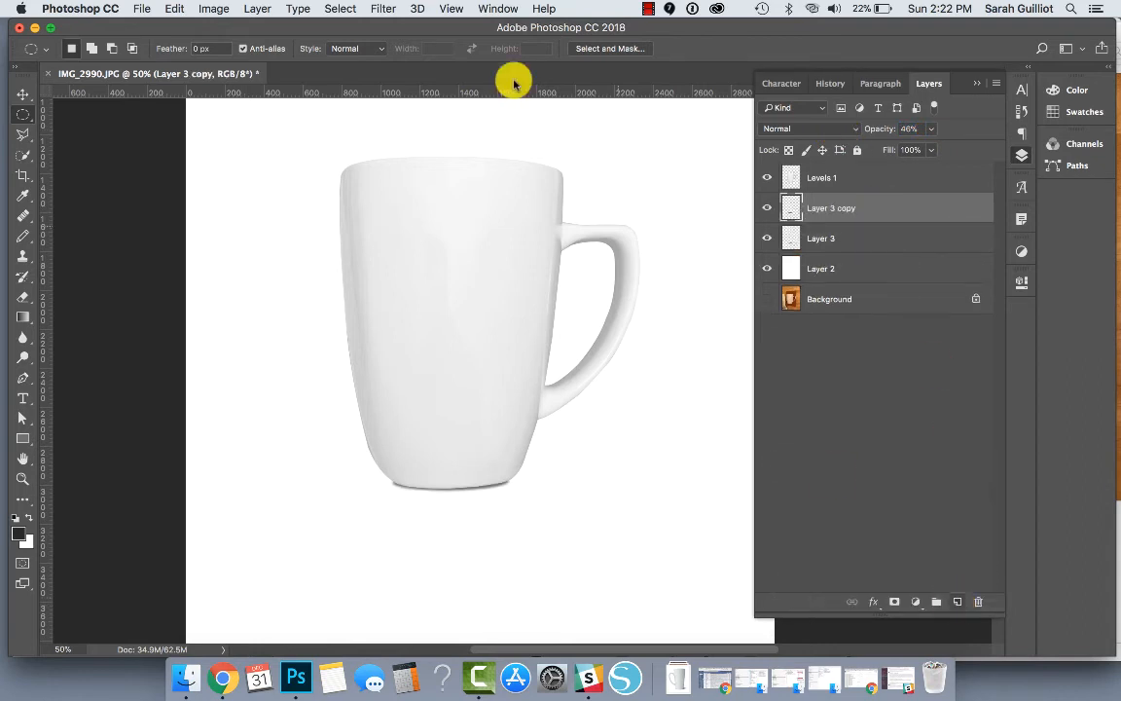
# - Stretch the shadow copy with a horizontal Motion Blur of about 244 distance
pyautogui.click(382, 9)
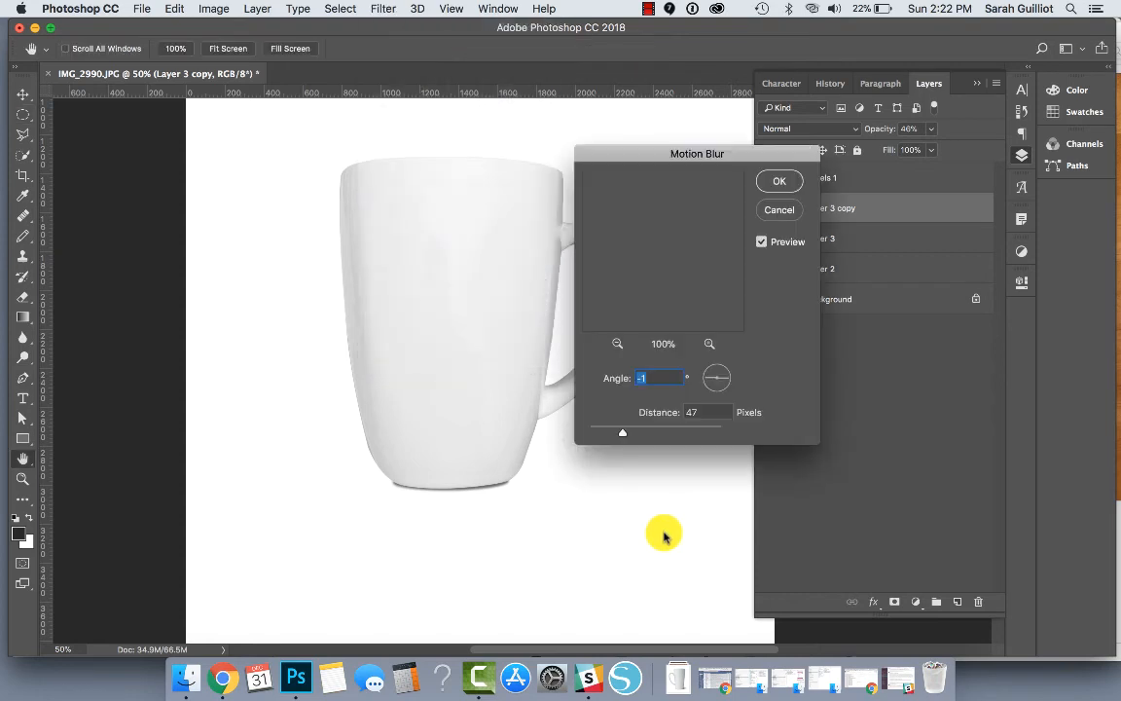
pyautogui.moveTo(623, 432); pyautogui.dragTo(643, 432)
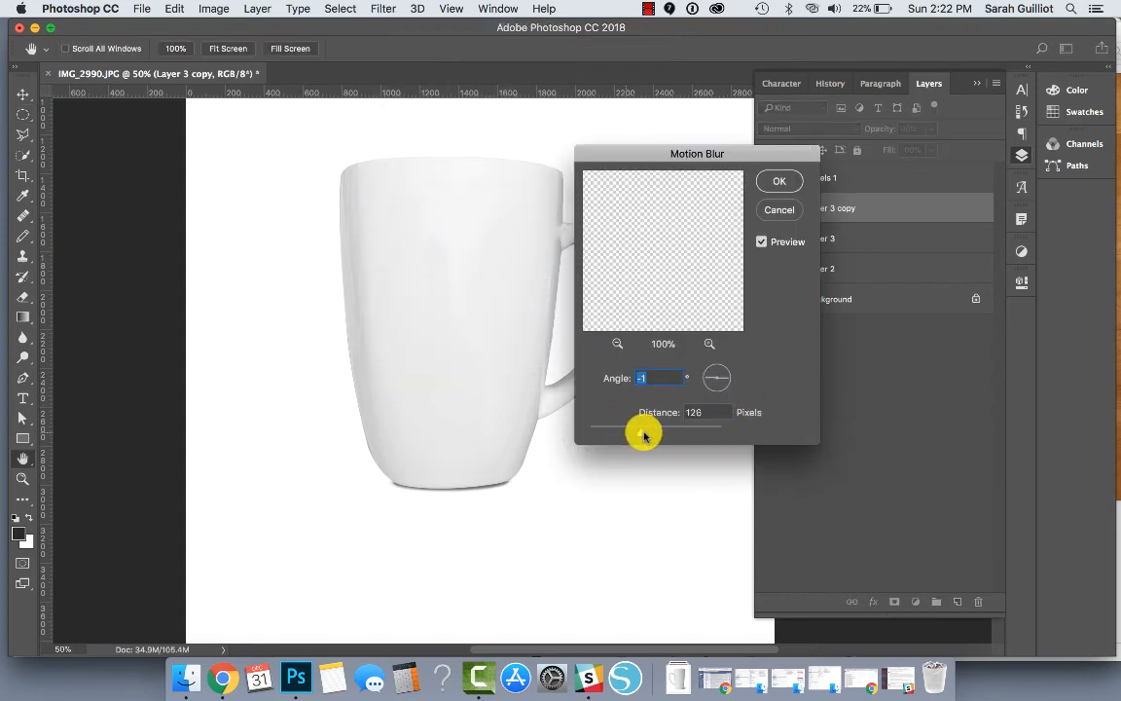
pyautogui.moveTo(644, 425); pyautogui.dragTo(668, 425)
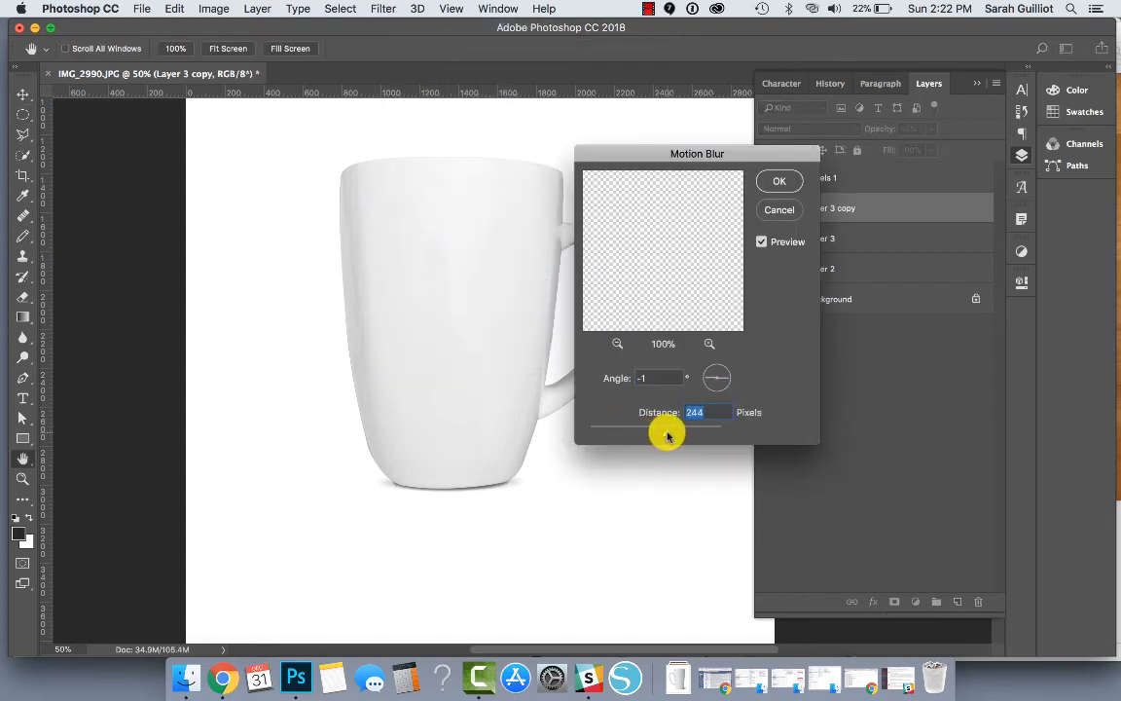
pyautogui.click(778, 181)
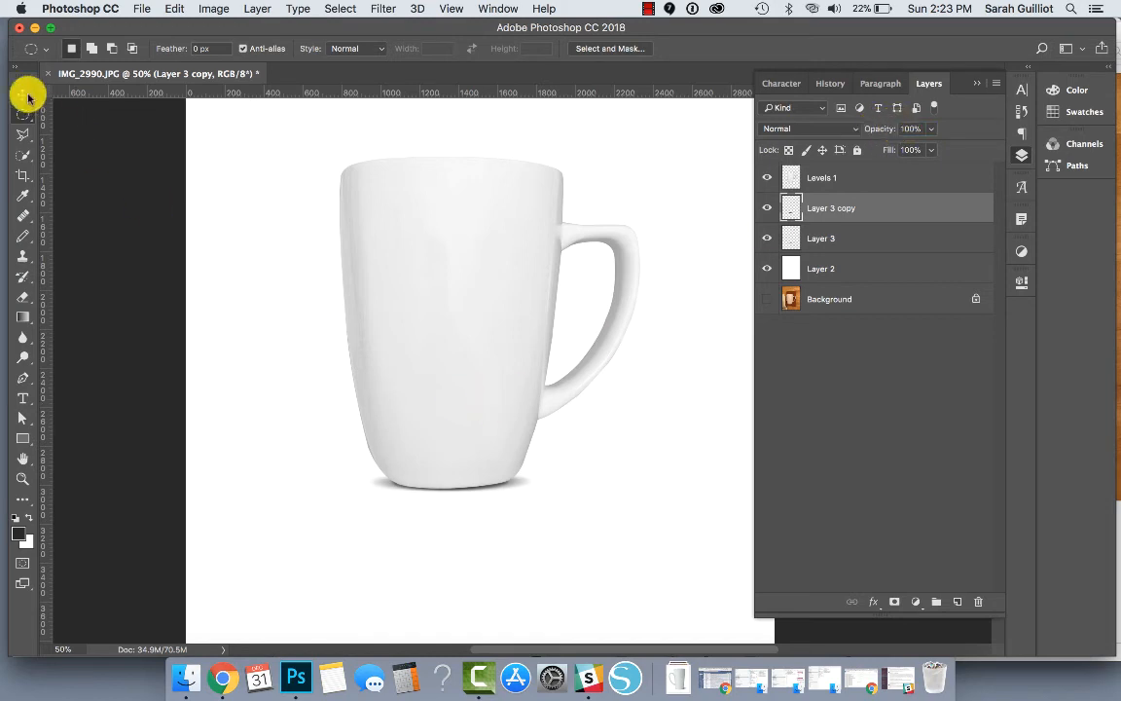
# - Switch to the Move Tool to begin arranging and grouping the layers
pyautogui.click(23, 94)
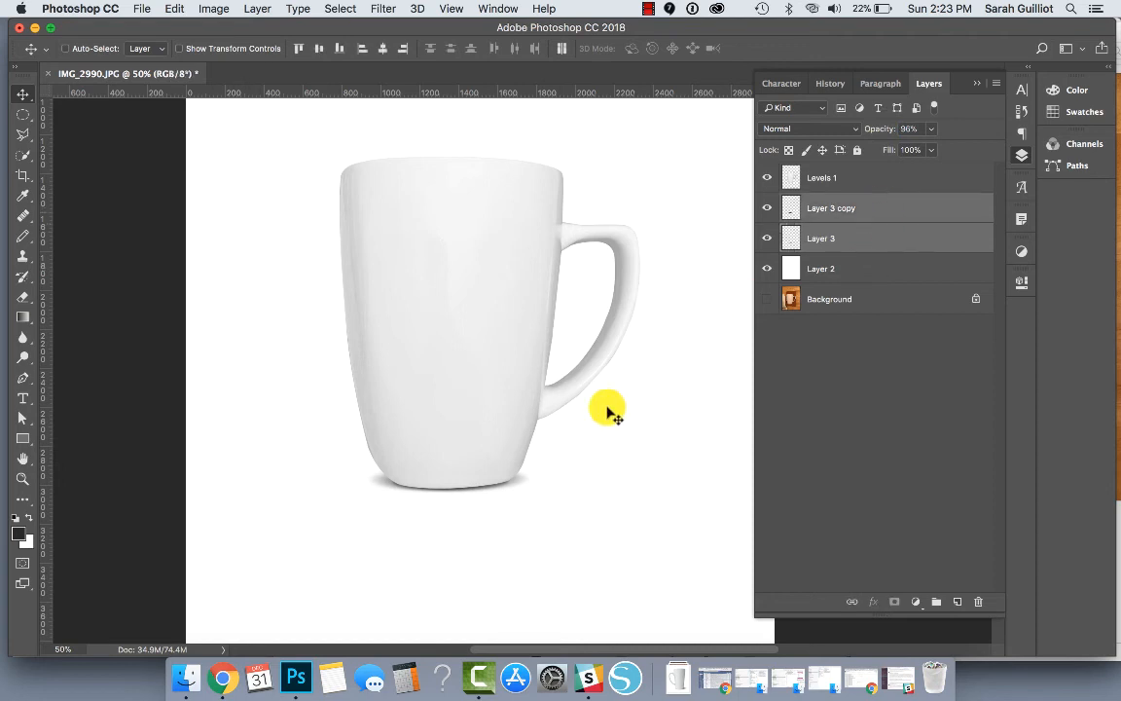
pyautogui.moveTo(589, 421)
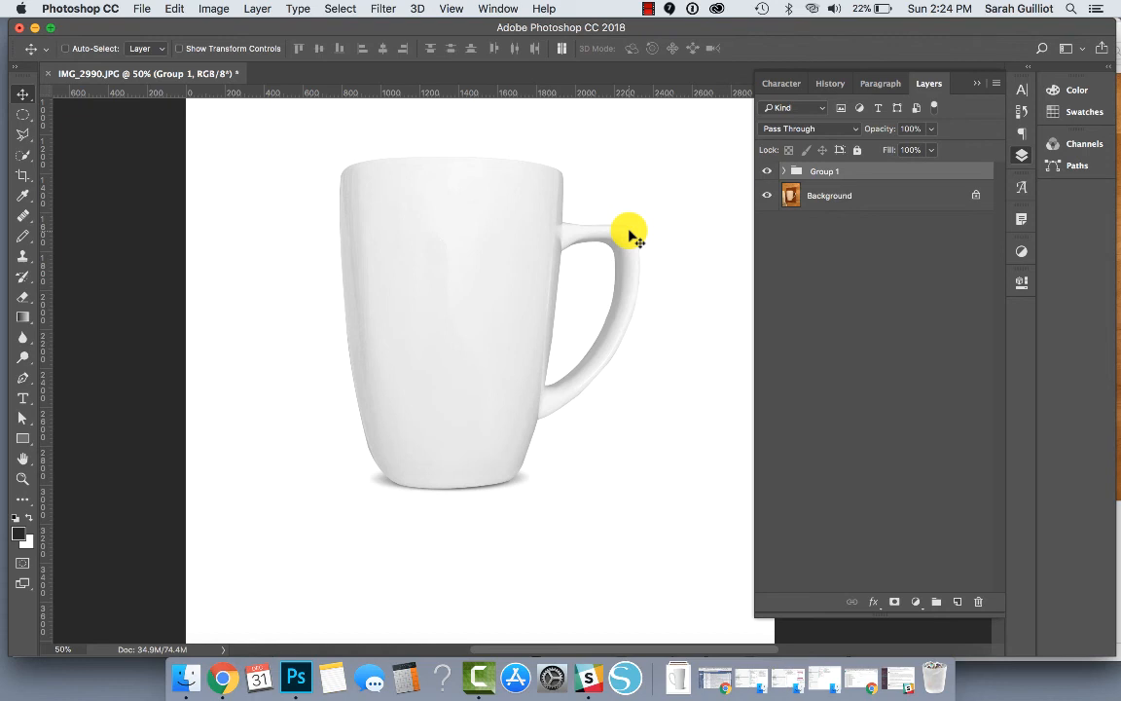
pyautogui.moveTo(687, 268)
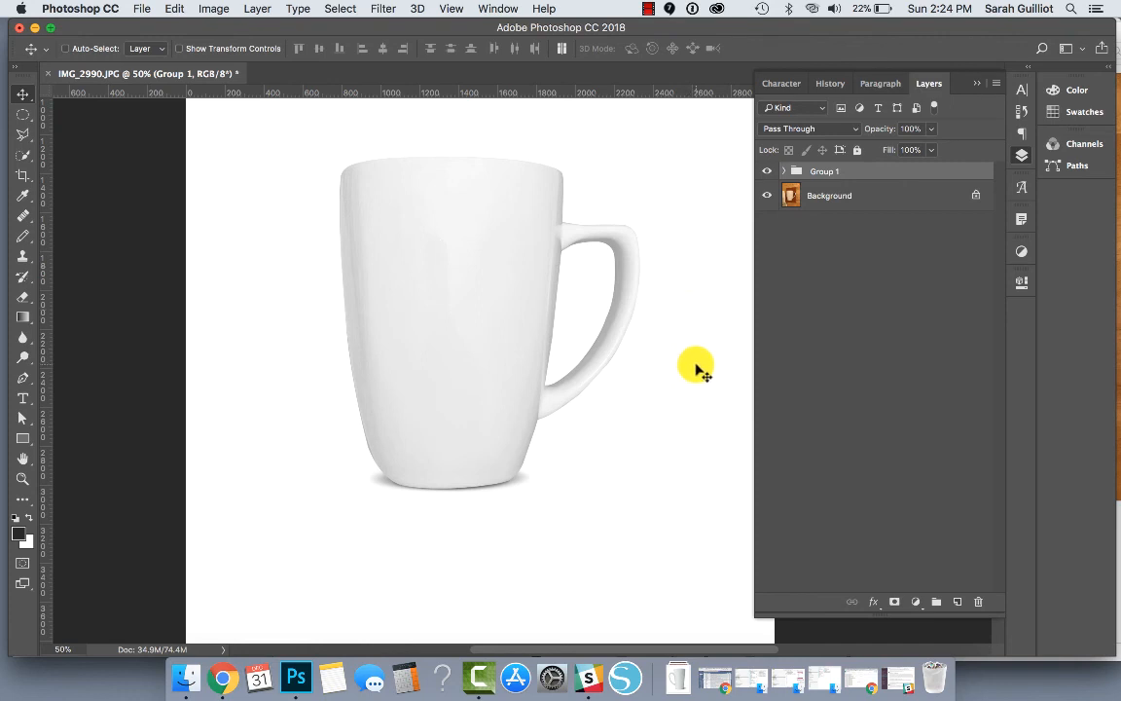
pyautogui.moveTo(637, 350)
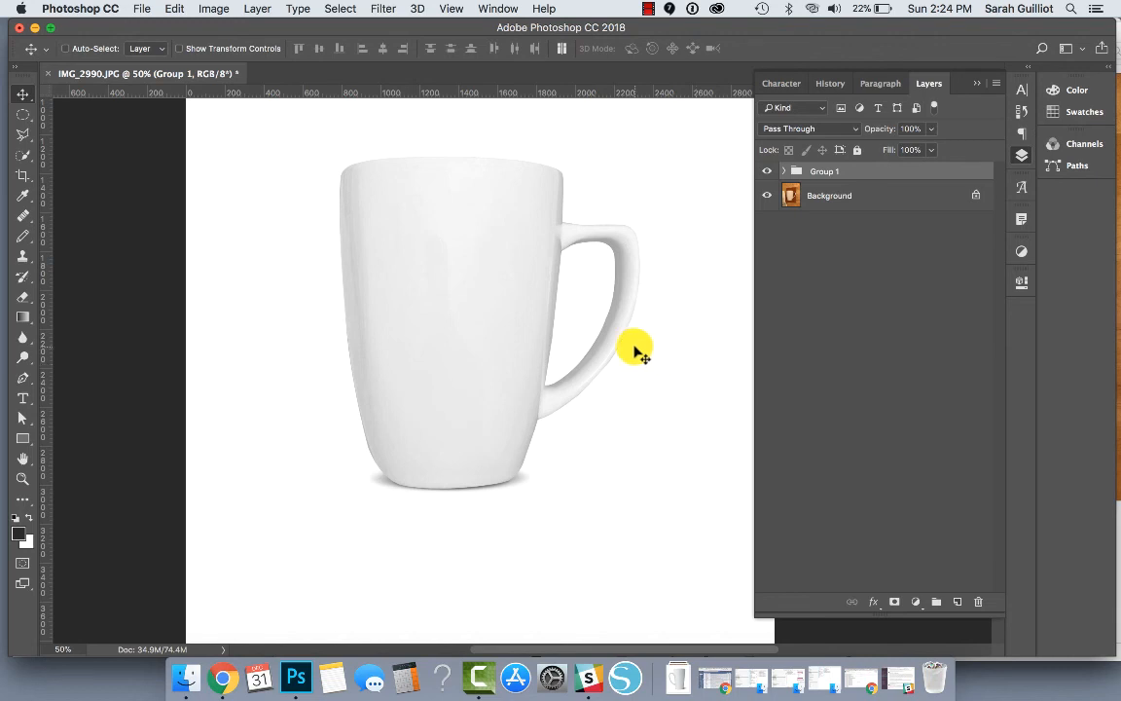
pyautogui.moveTo(631, 336)
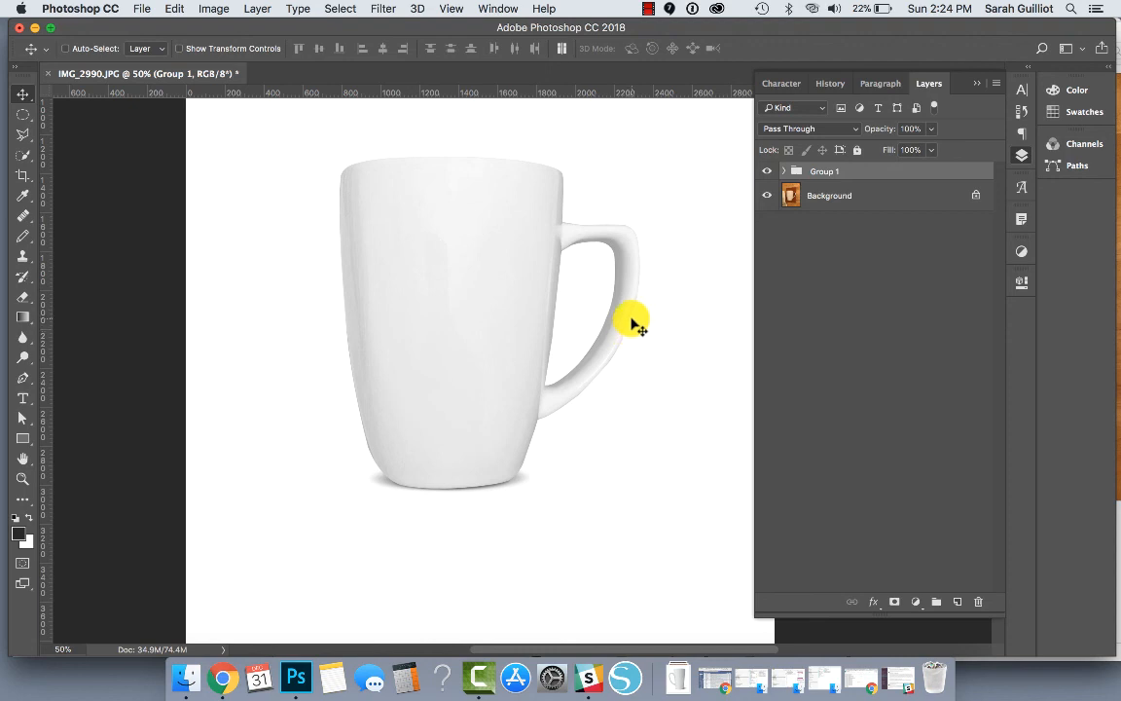
pyautogui.moveTo(579, 435)
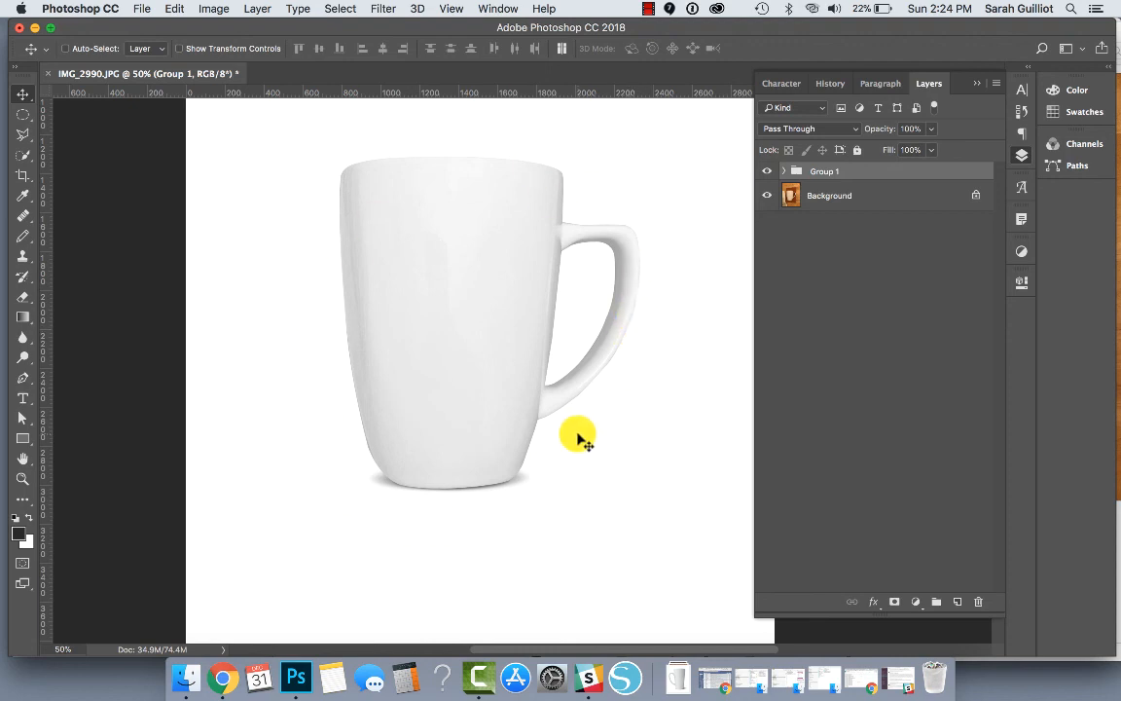
pyautogui.moveTo(490, 355)
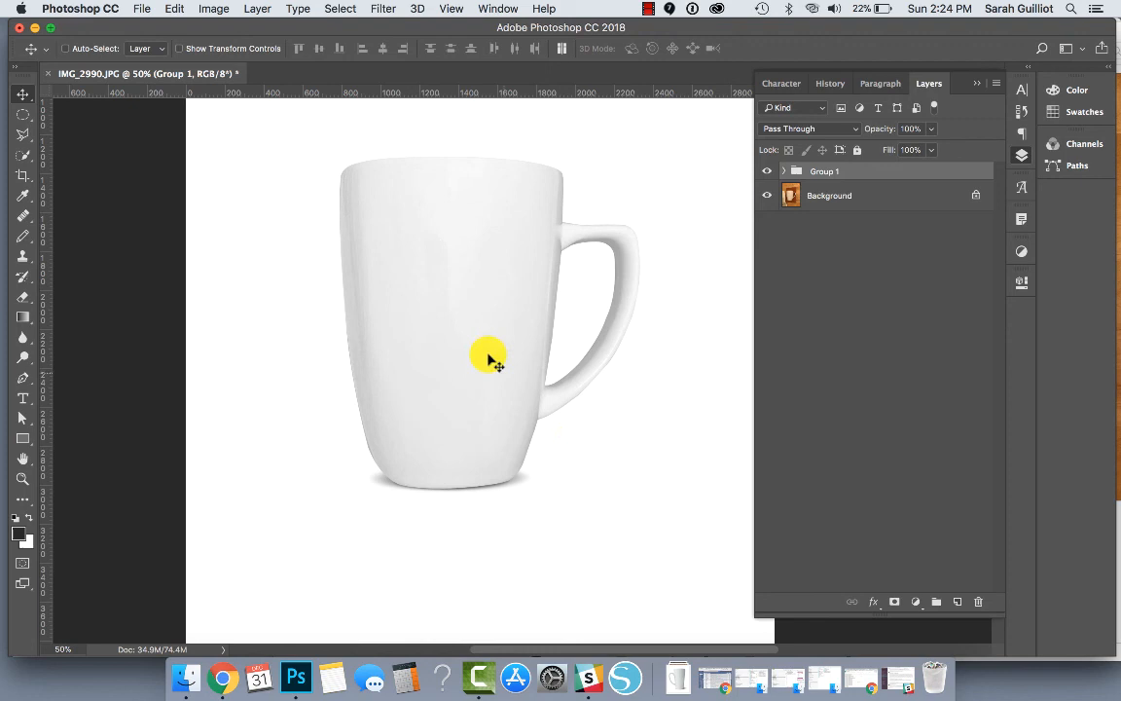
pyautogui.moveTo(584, 261)
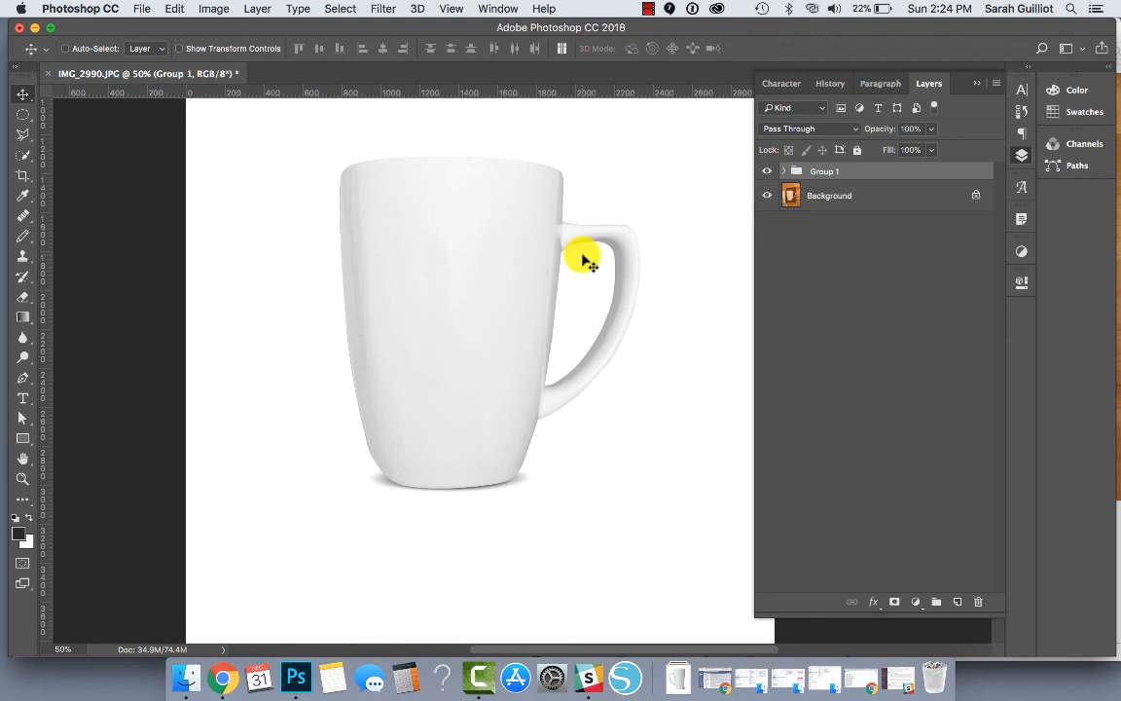
pyautogui.moveTo(574, 248)
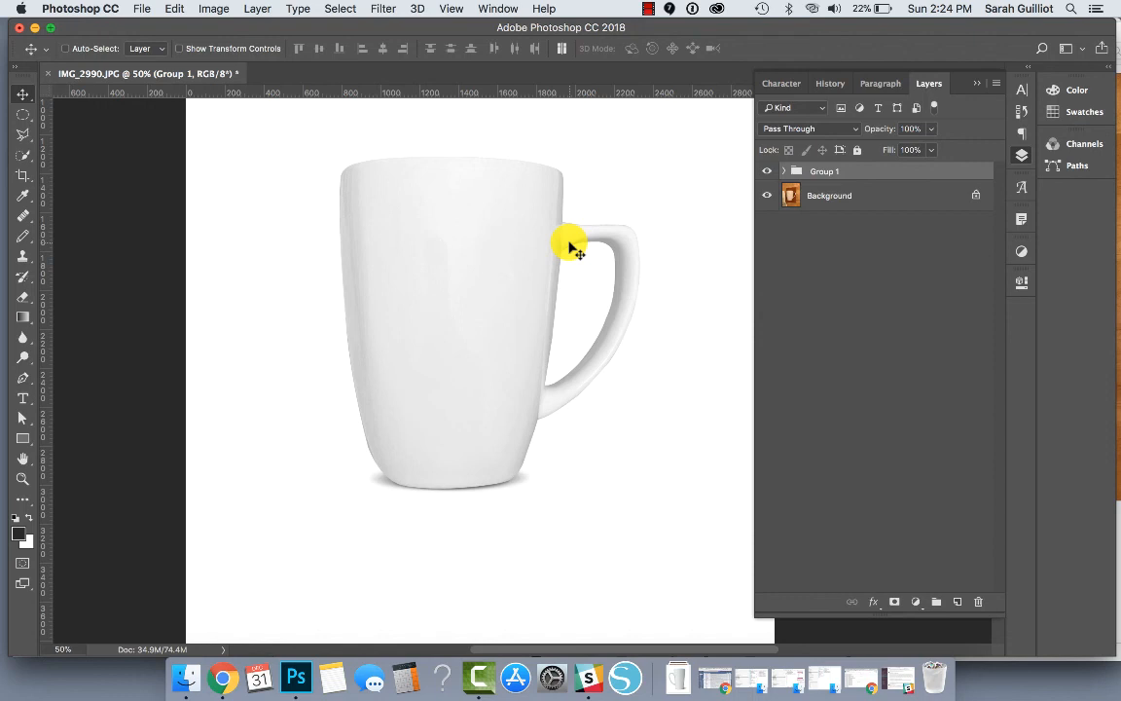
pyautogui.moveTo(610, 201)
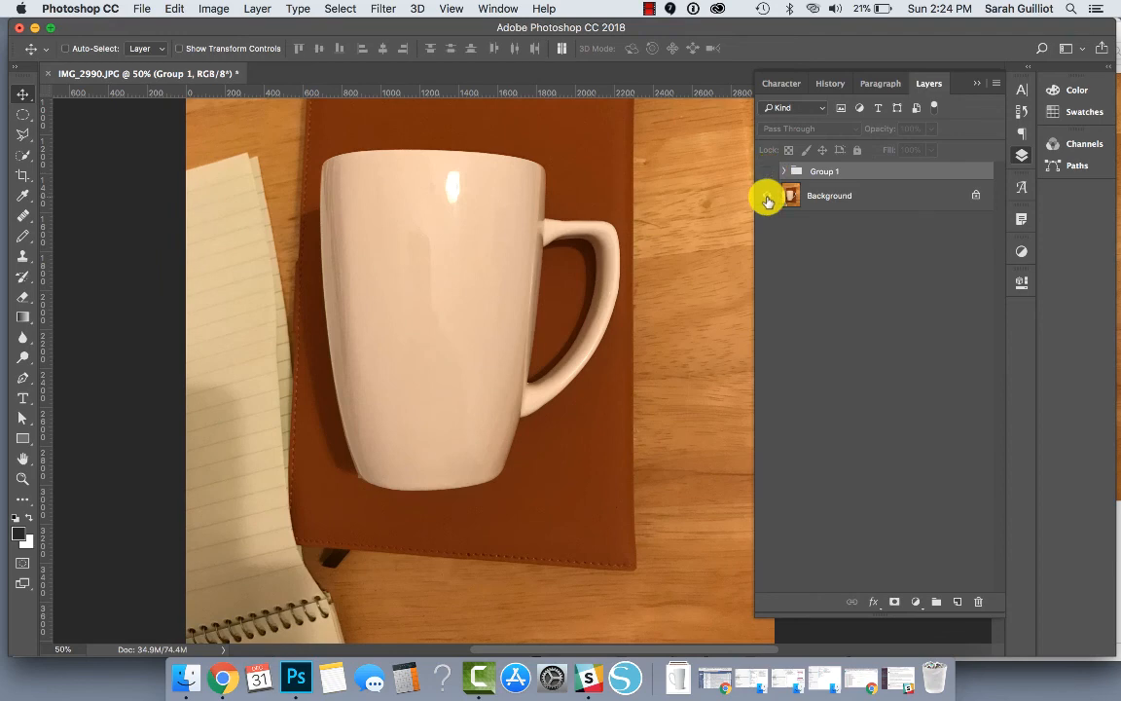
pyautogui.moveTo(791, 195)
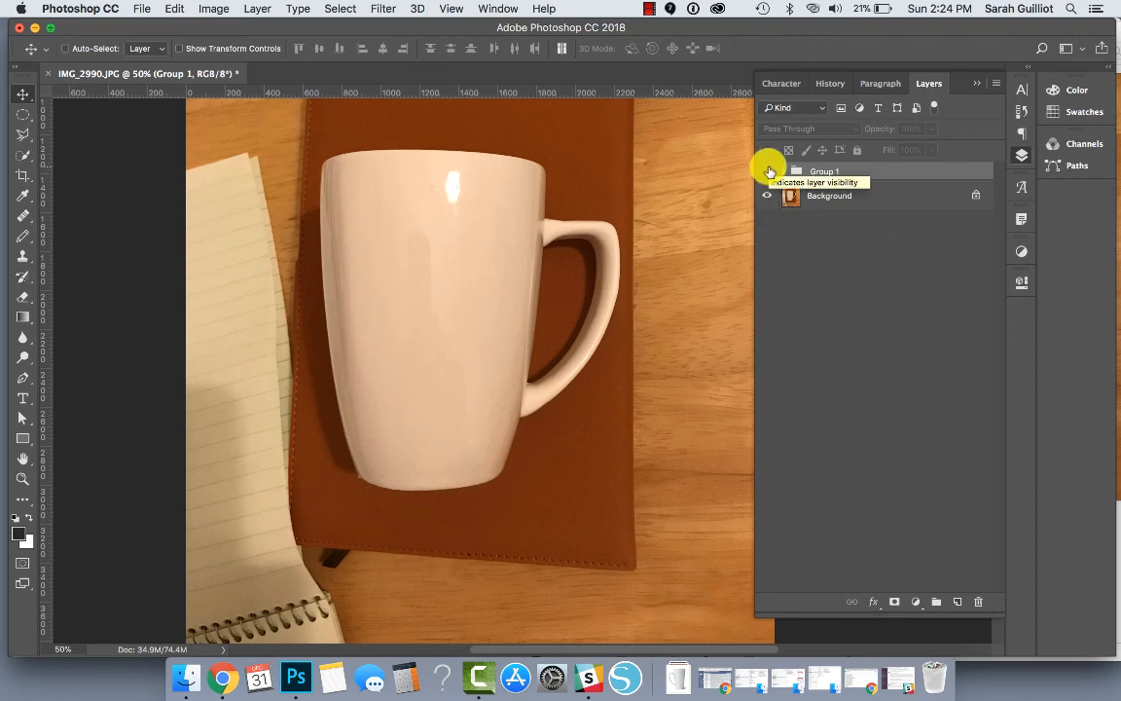
pyautogui.click(767, 170)
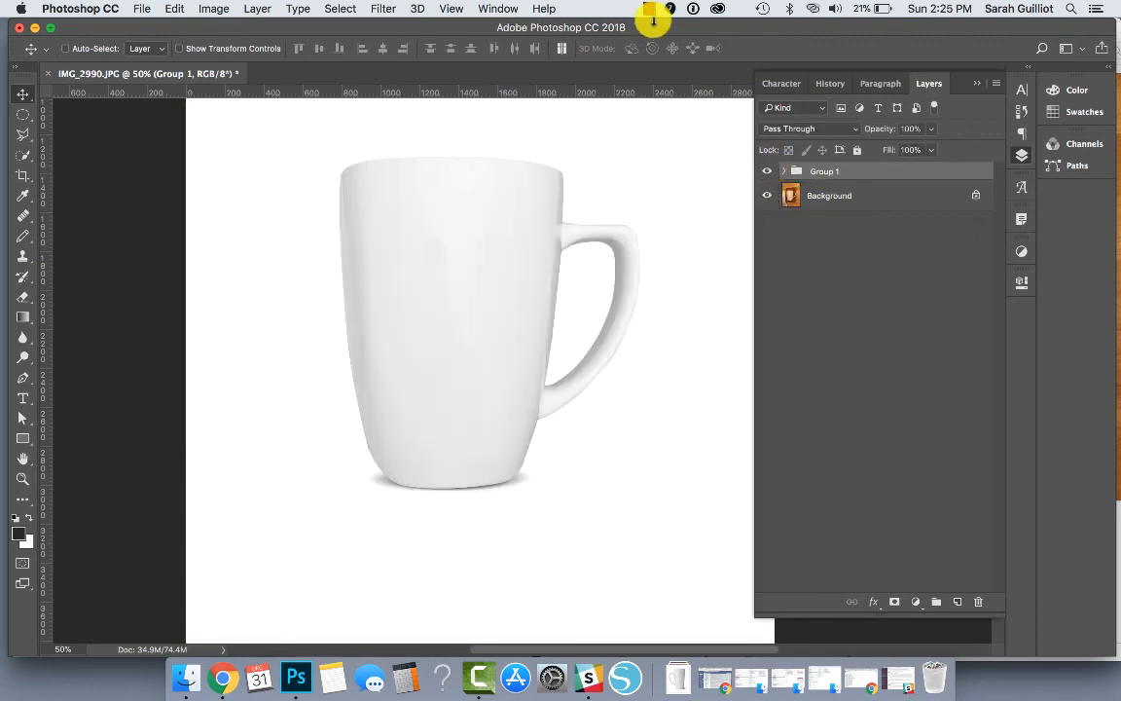